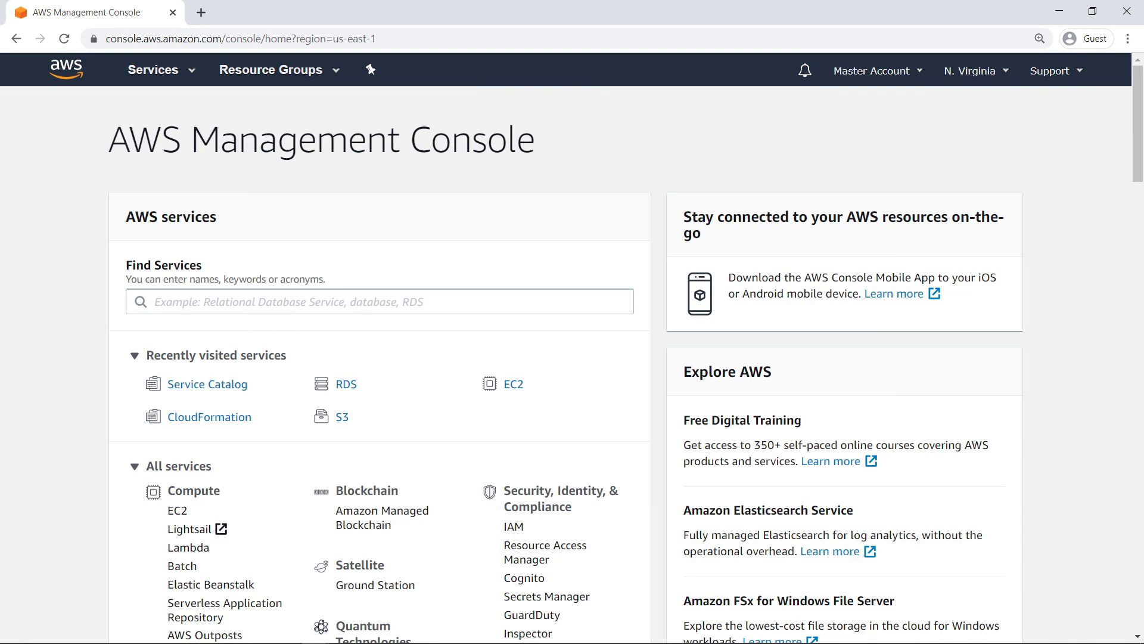
mouse_move(478, 347)
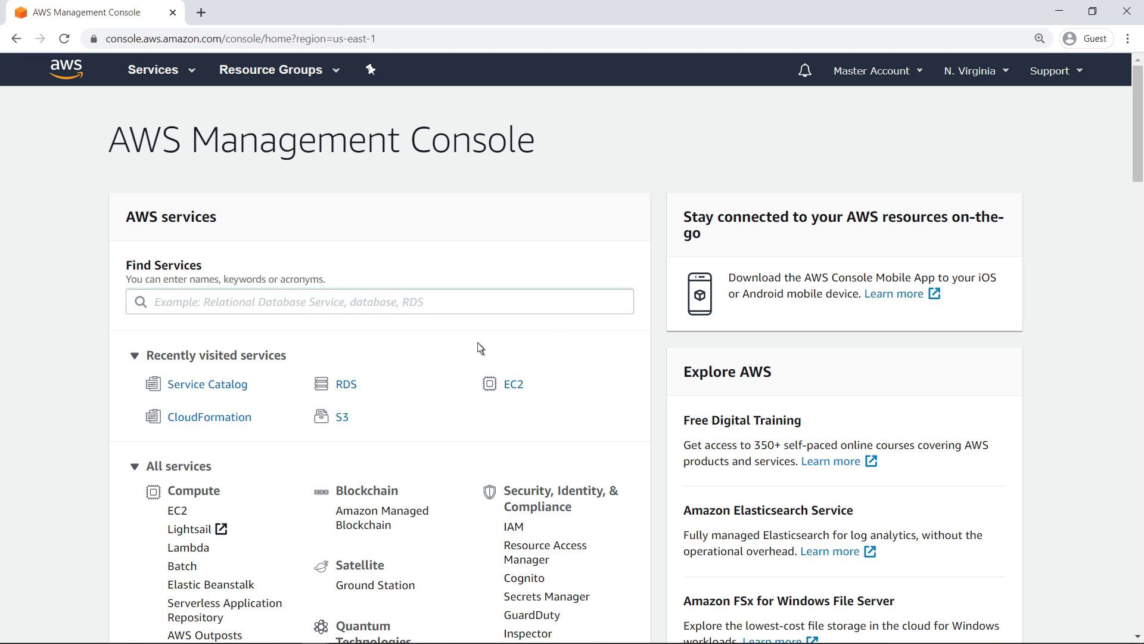
Step: Open the Service Catalog EC2 Reference Architecture portfolio and view its four products
click(207, 384)
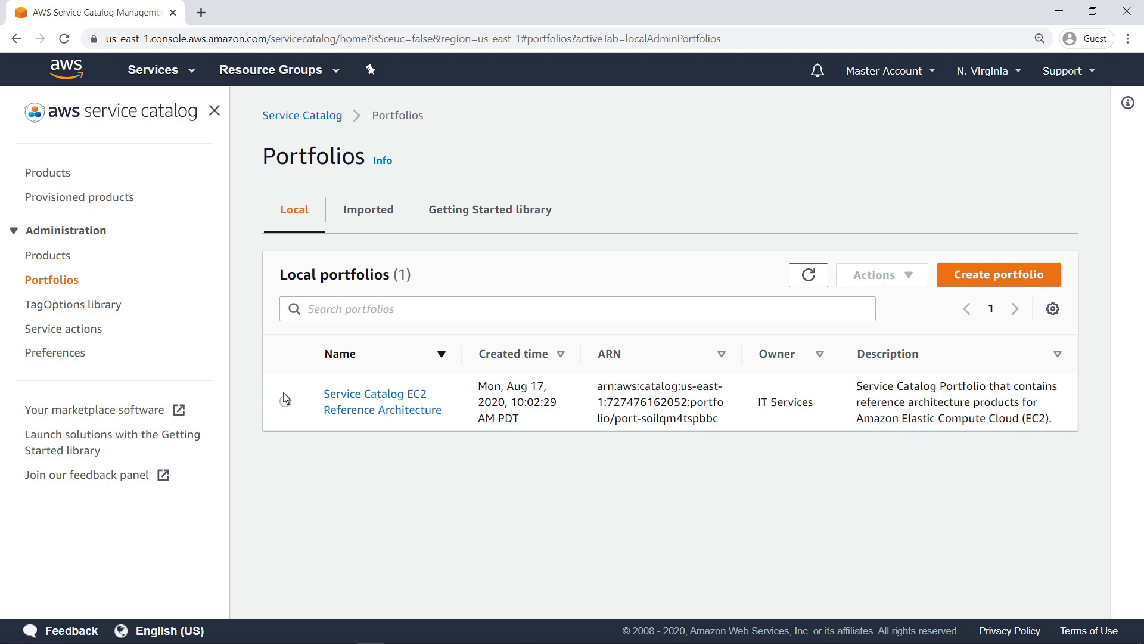
click(374, 394)
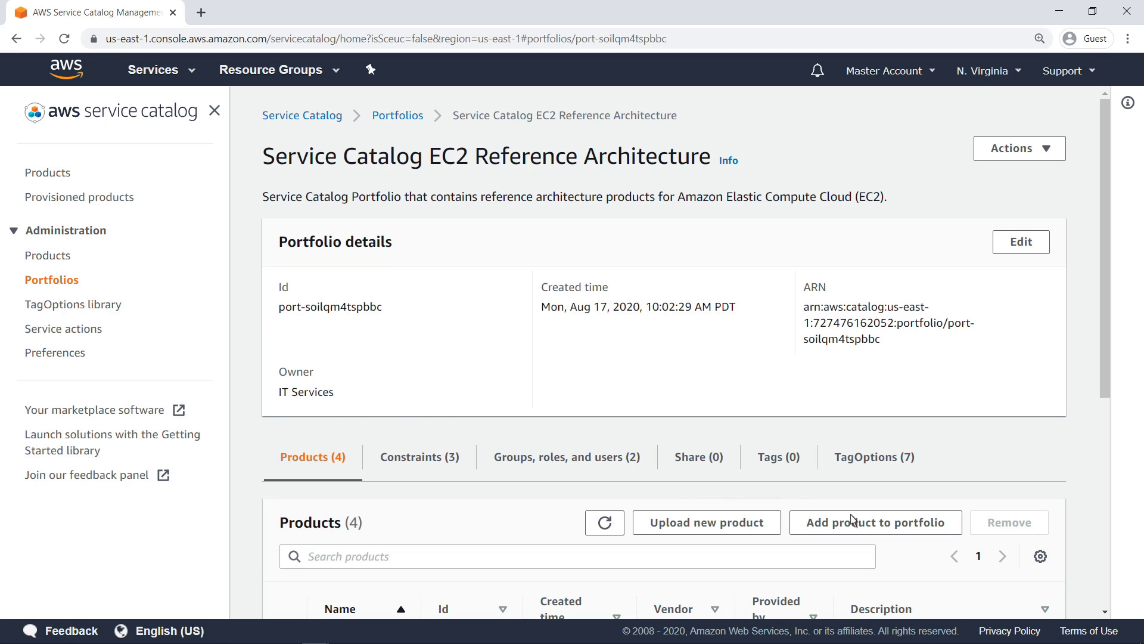
scroll(down, 3)
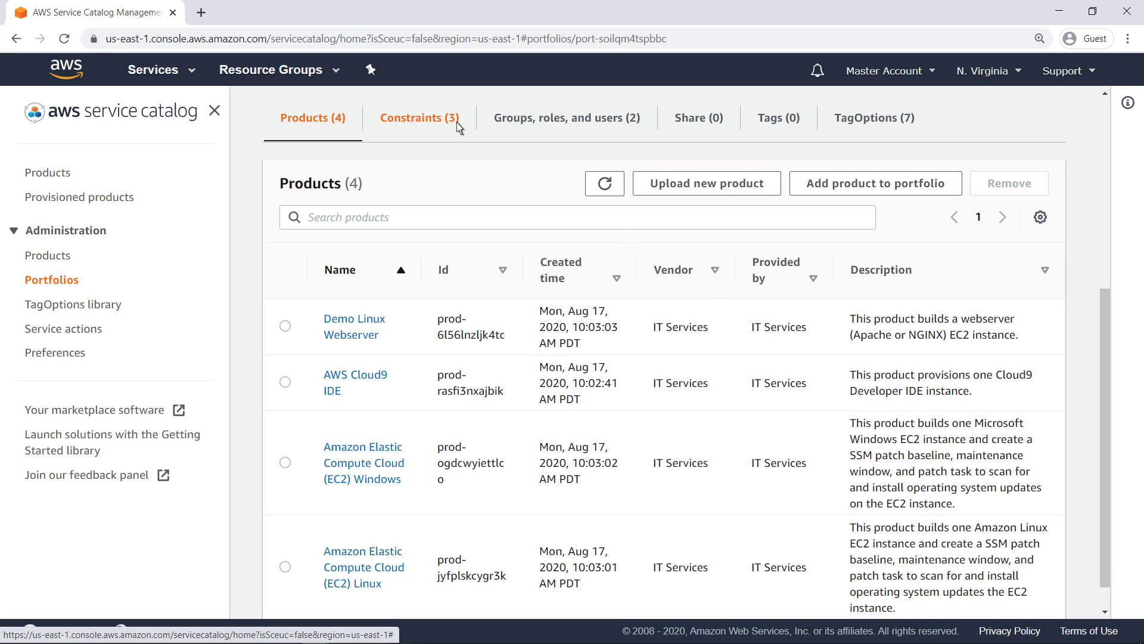
Step: View the portfolio's three launch constraints that use the SCEC2LaunchRole role
click(418, 118)
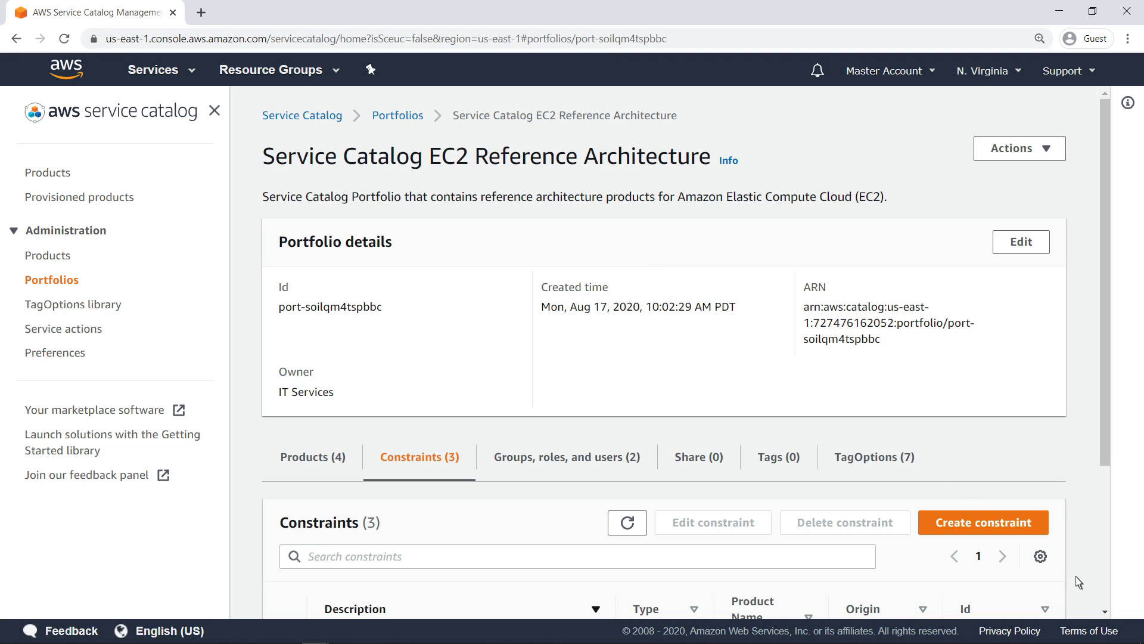
scroll(down, 3)
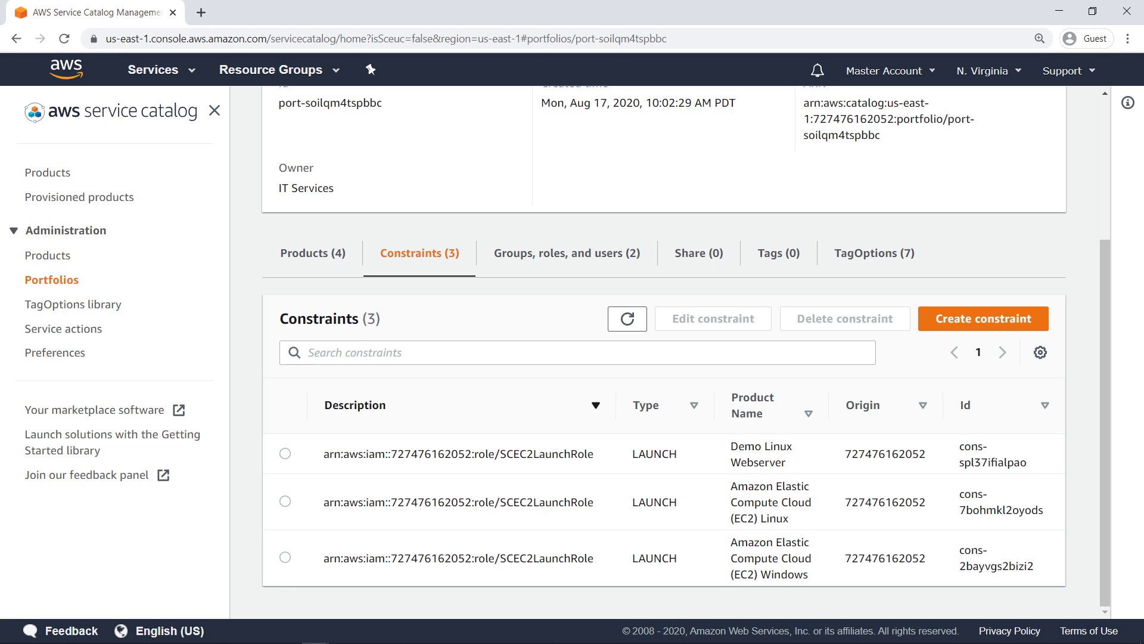
click(697, 456)
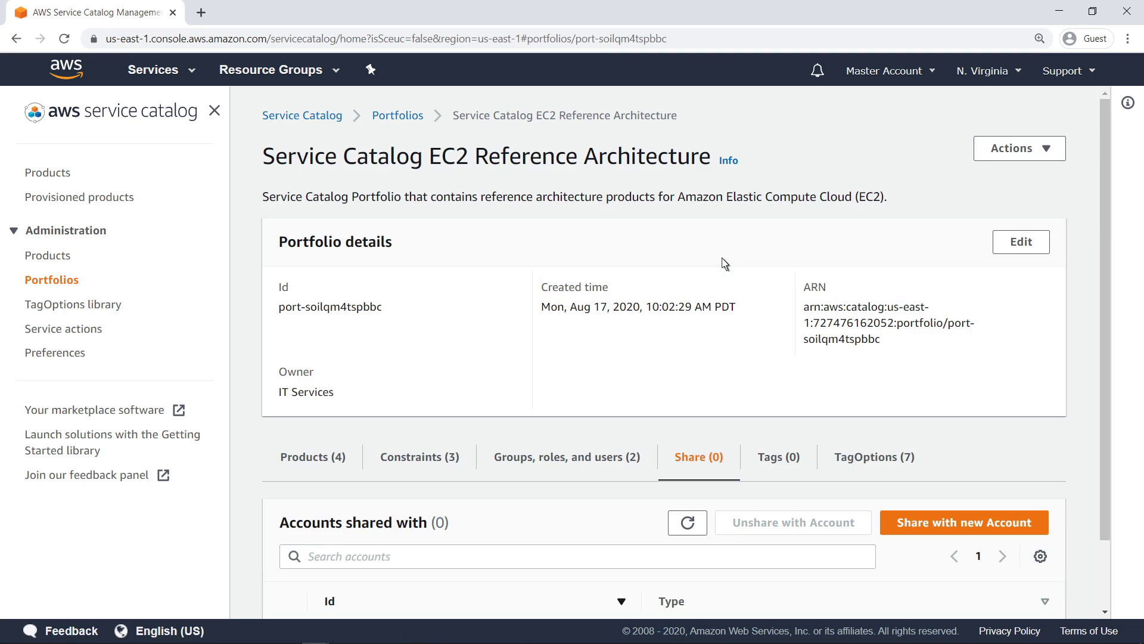
mouse_move(901, 532)
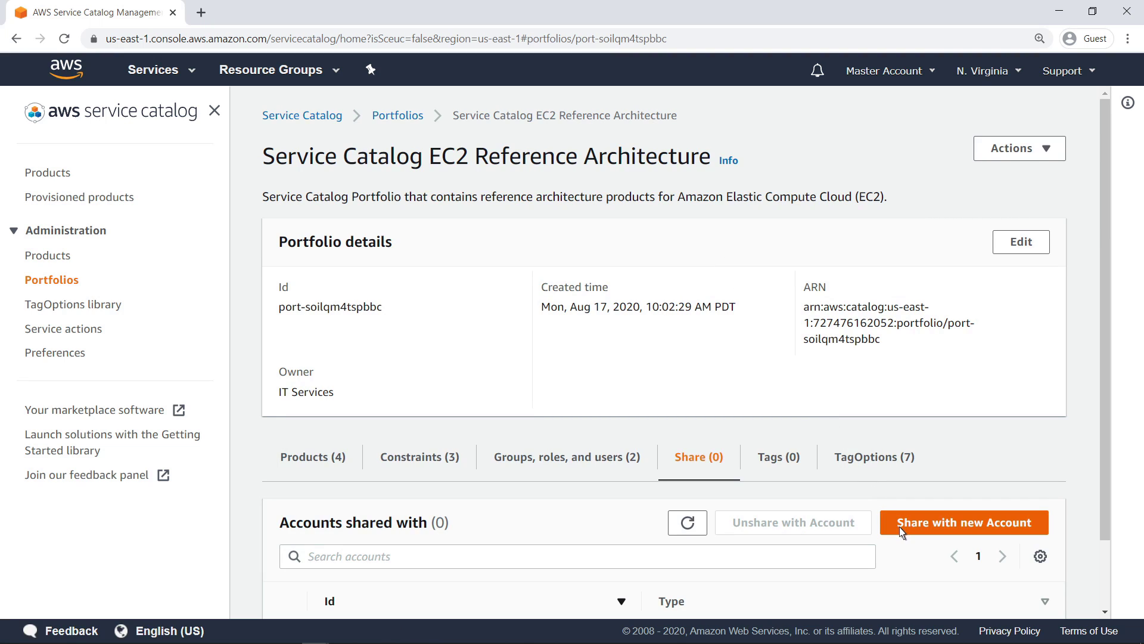
click(963, 522)
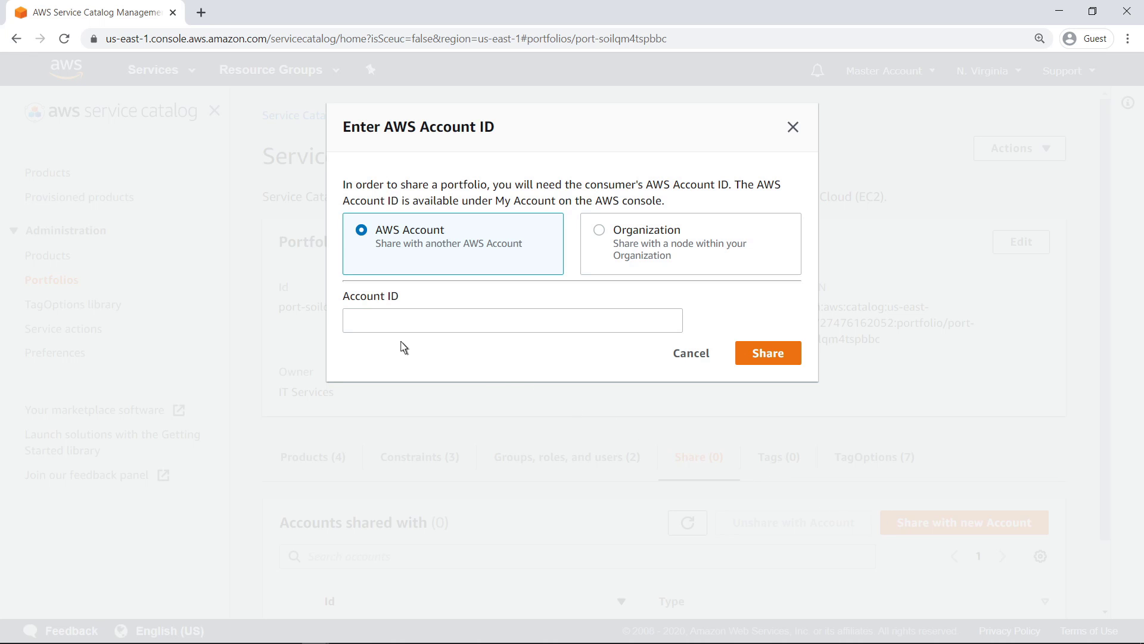
text(007794154093)
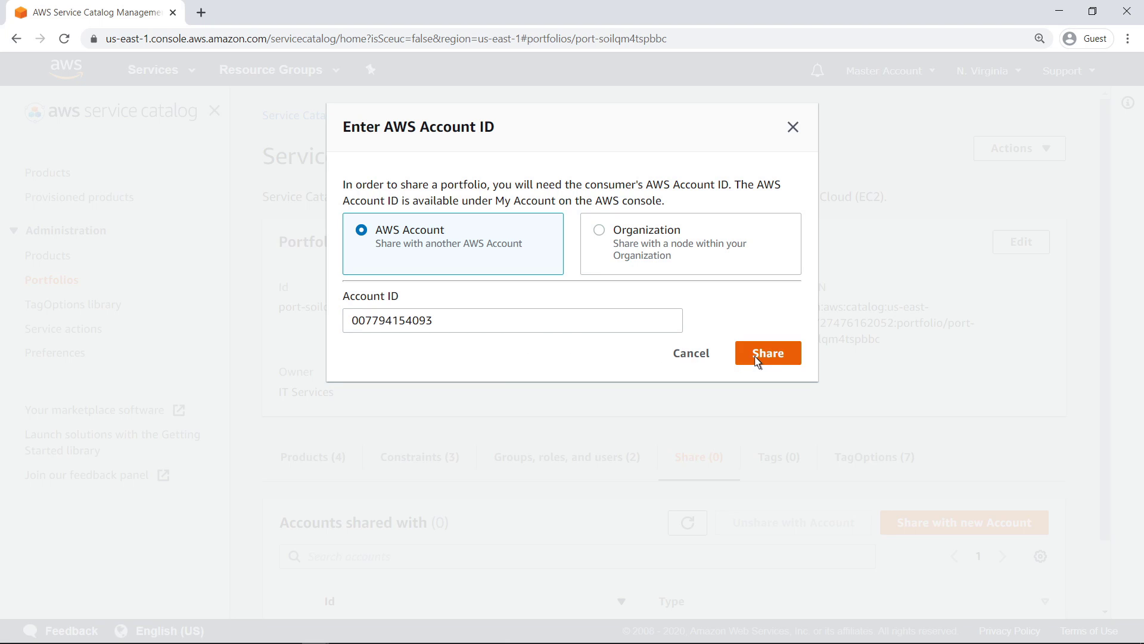
click(766, 353)
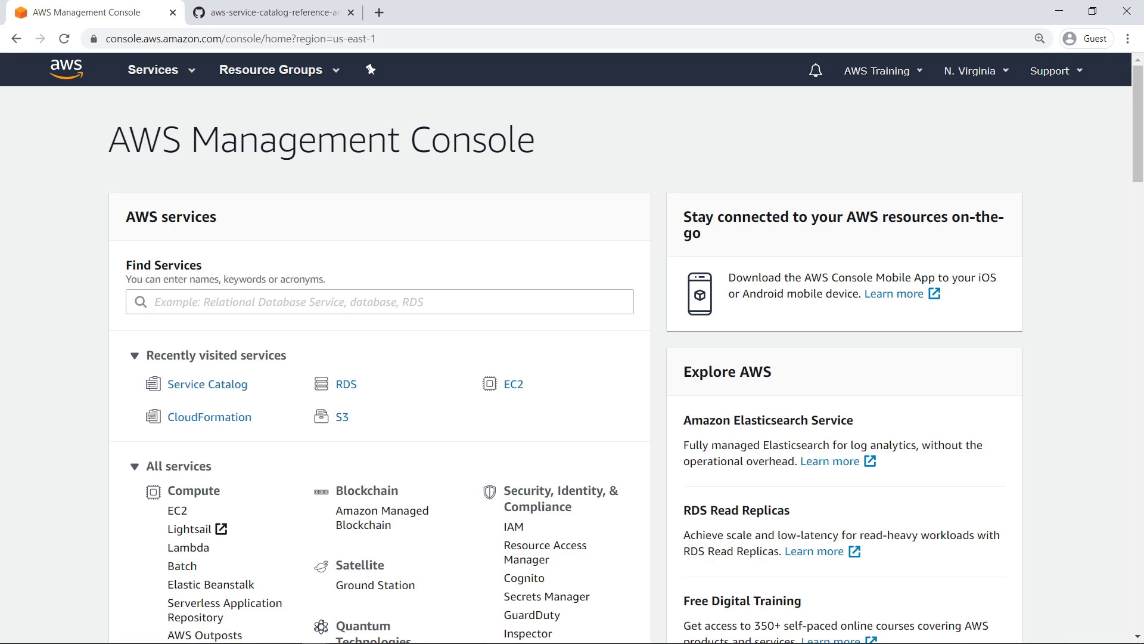
mouse_move(346, 33)
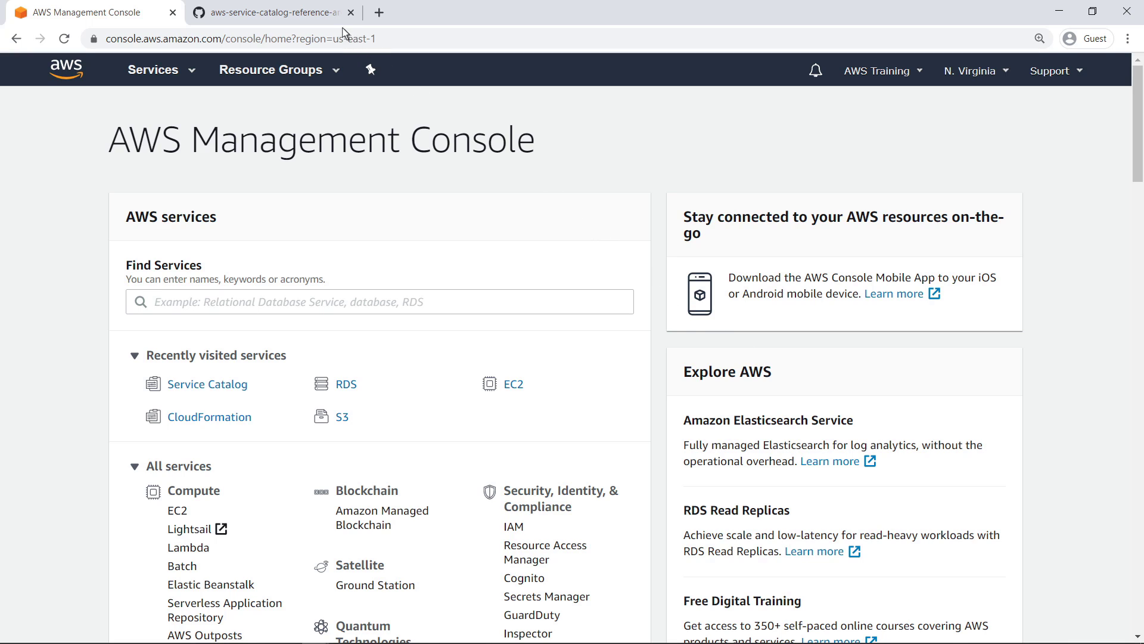
Step: From the GitHub iam README, launch the stack that creates the EC2 and VPC roles
click(270, 12)
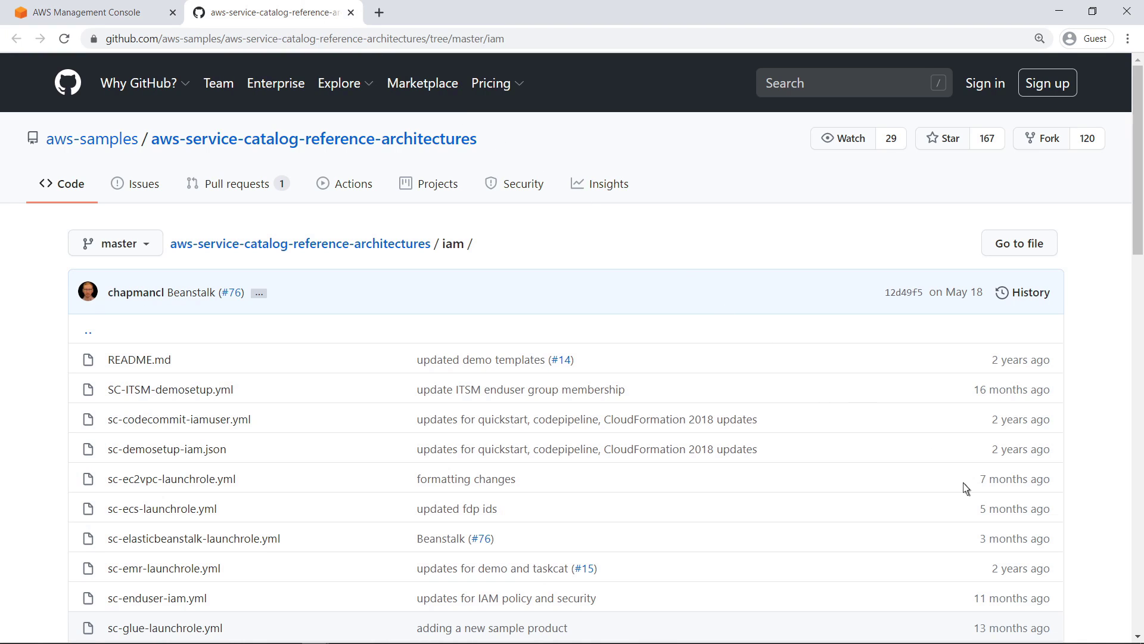
scroll(down, 3)
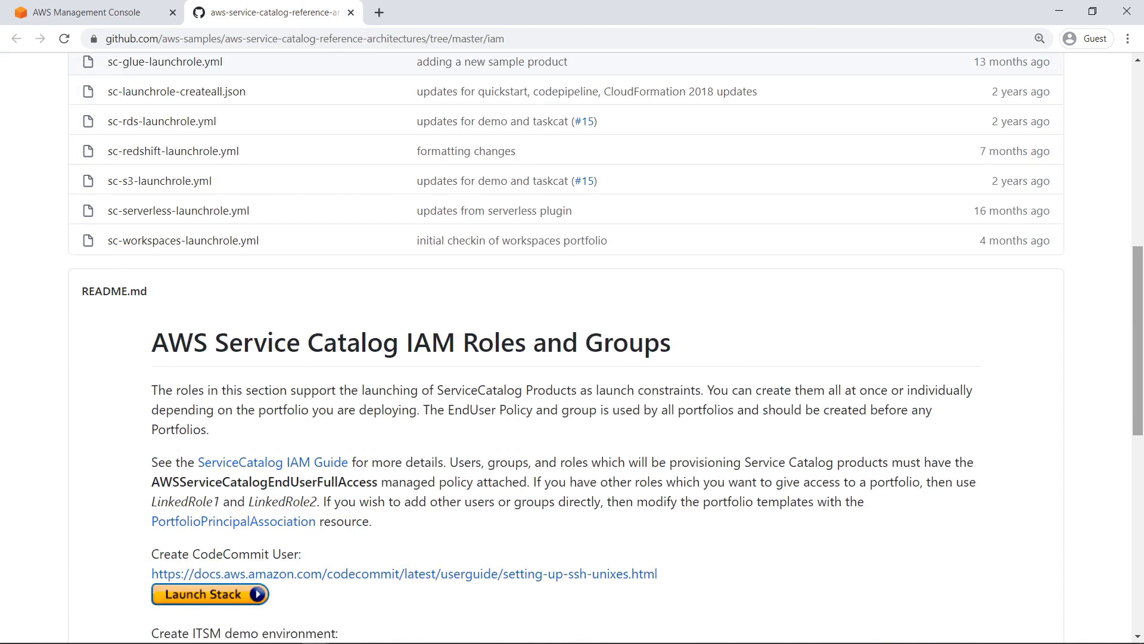
scroll(down, 3)
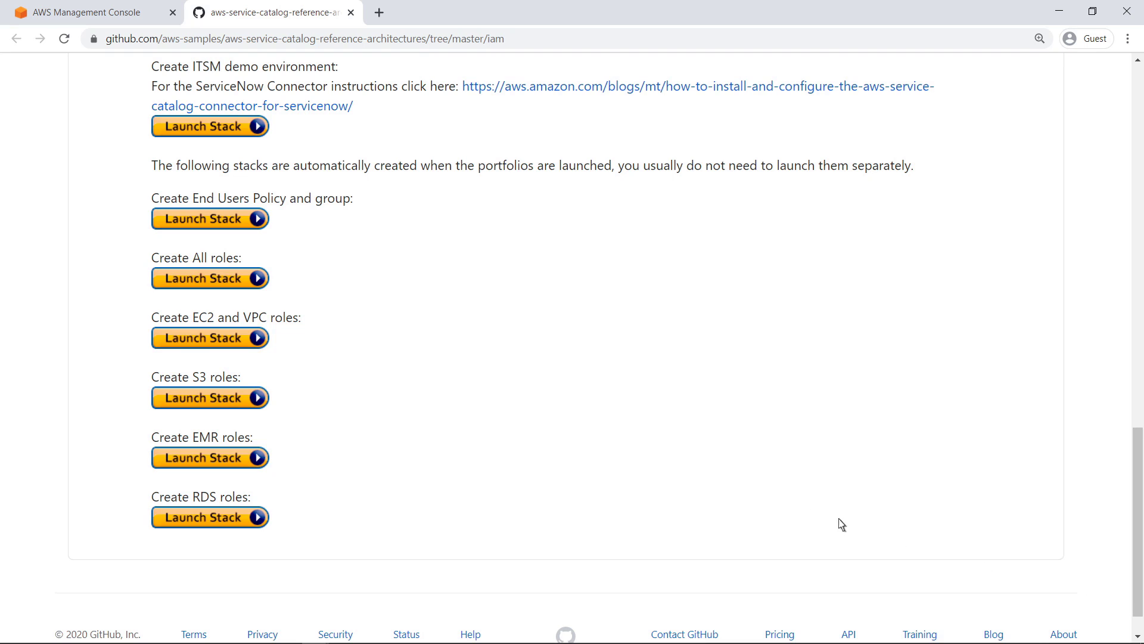
click(210, 337)
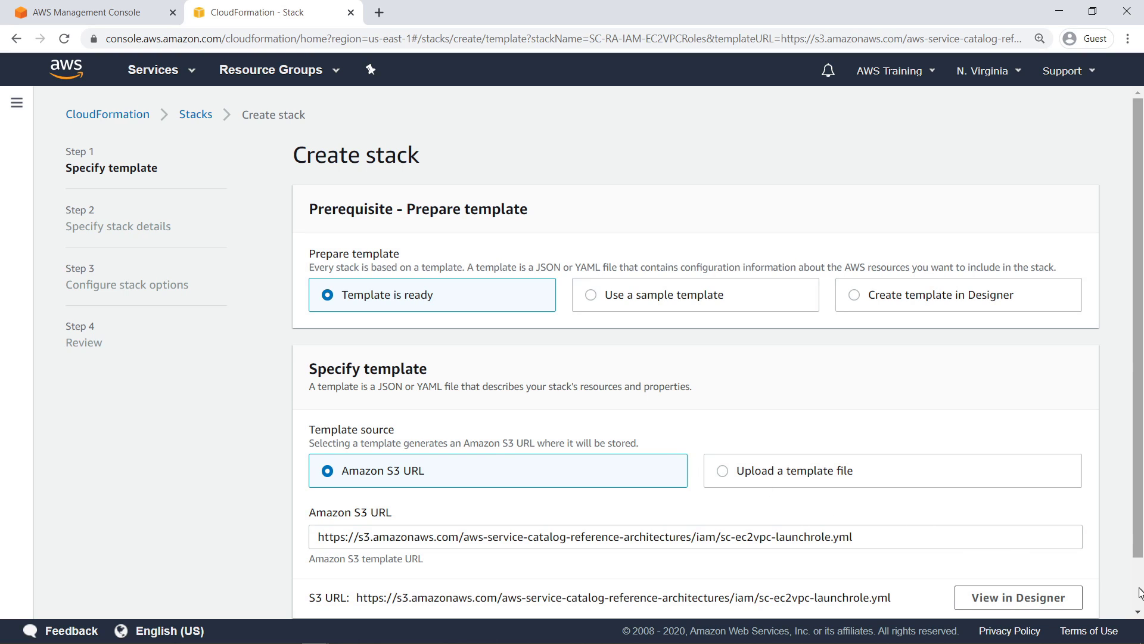
Step: Create the SC-RA-IAM-EC2VPCRoles stack with defaults, acknowledging IAM resource creation
scroll(down, 3)
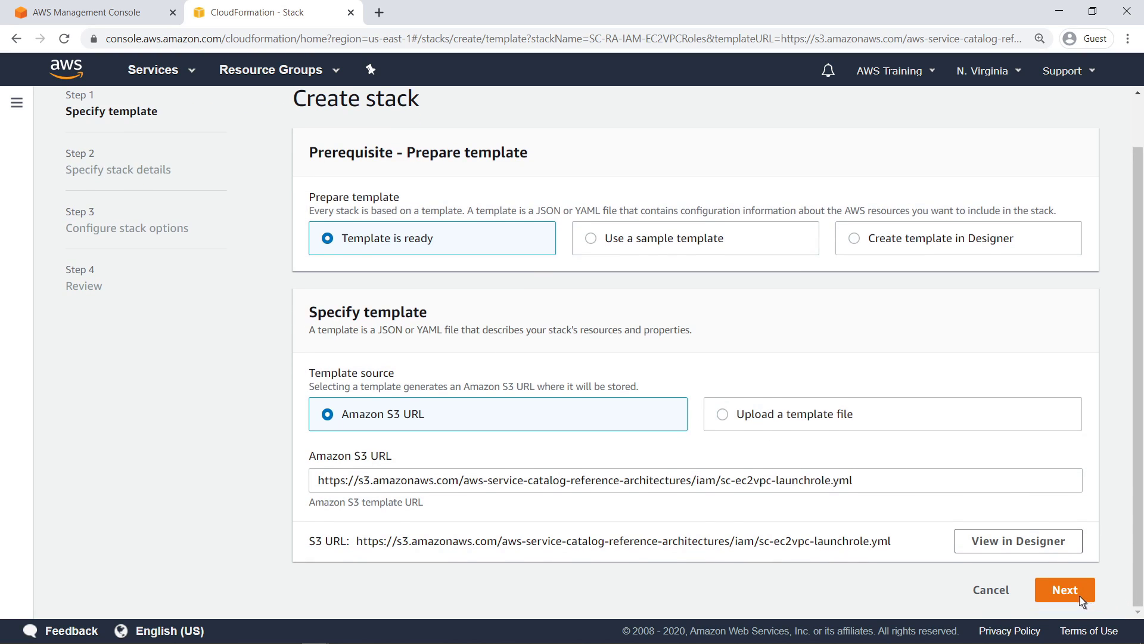
click(1064, 590)
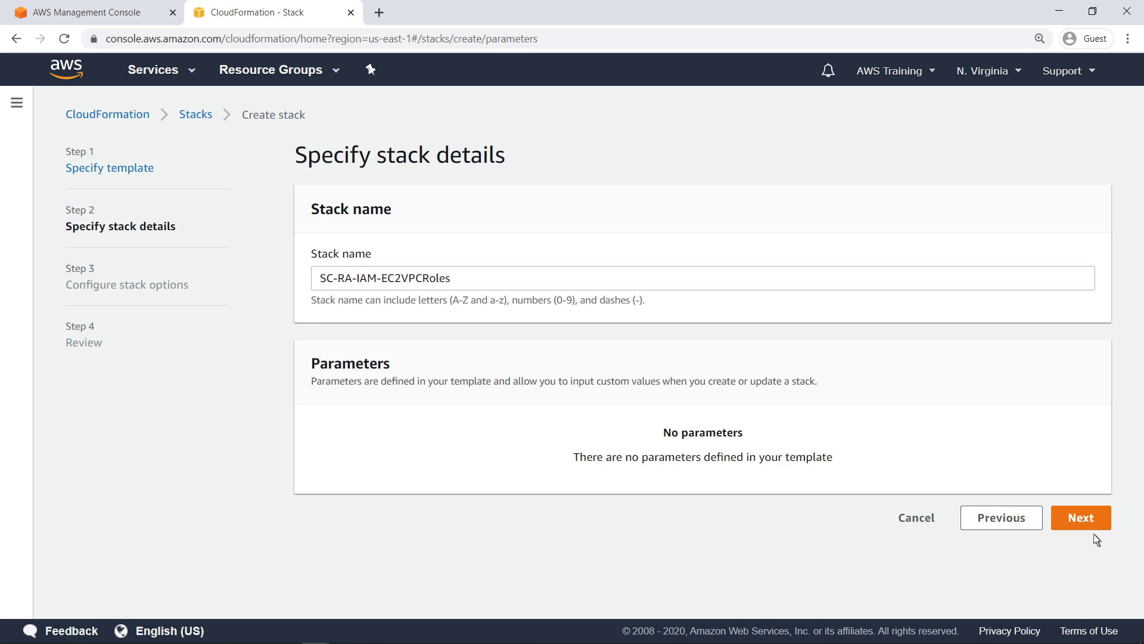
click(1080, 517)
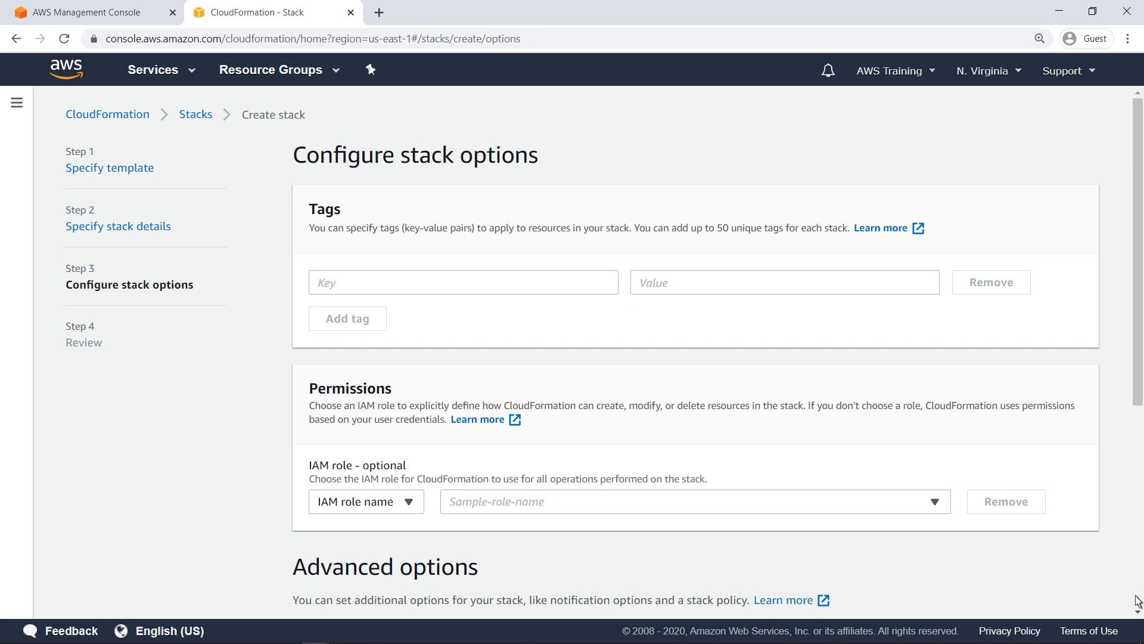
scroll(down, 3)
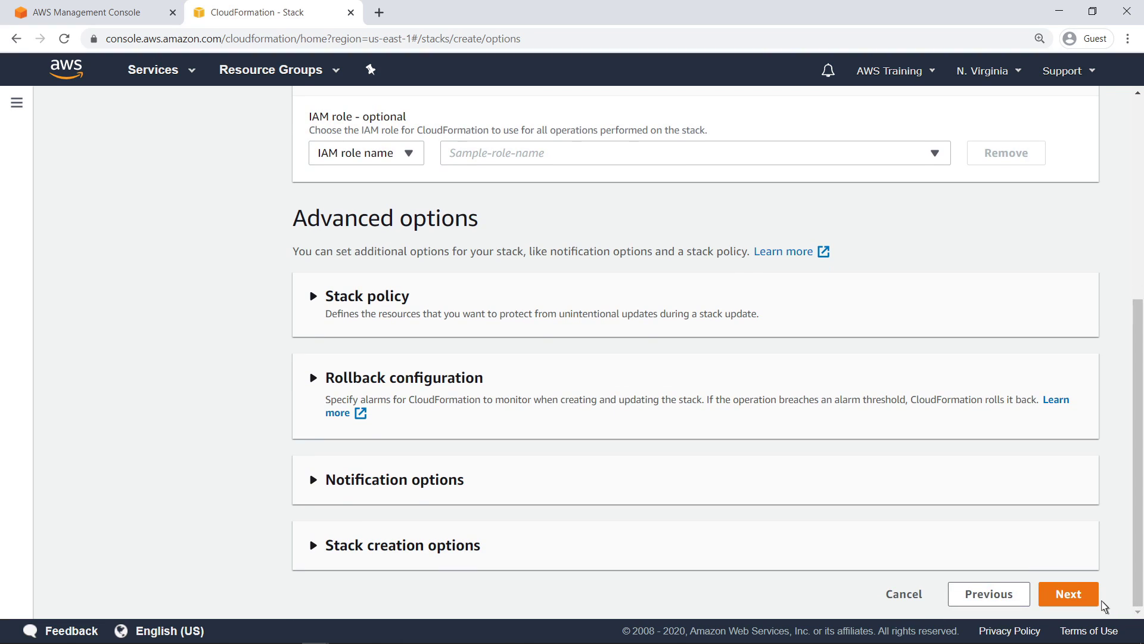
click(1068, 594)
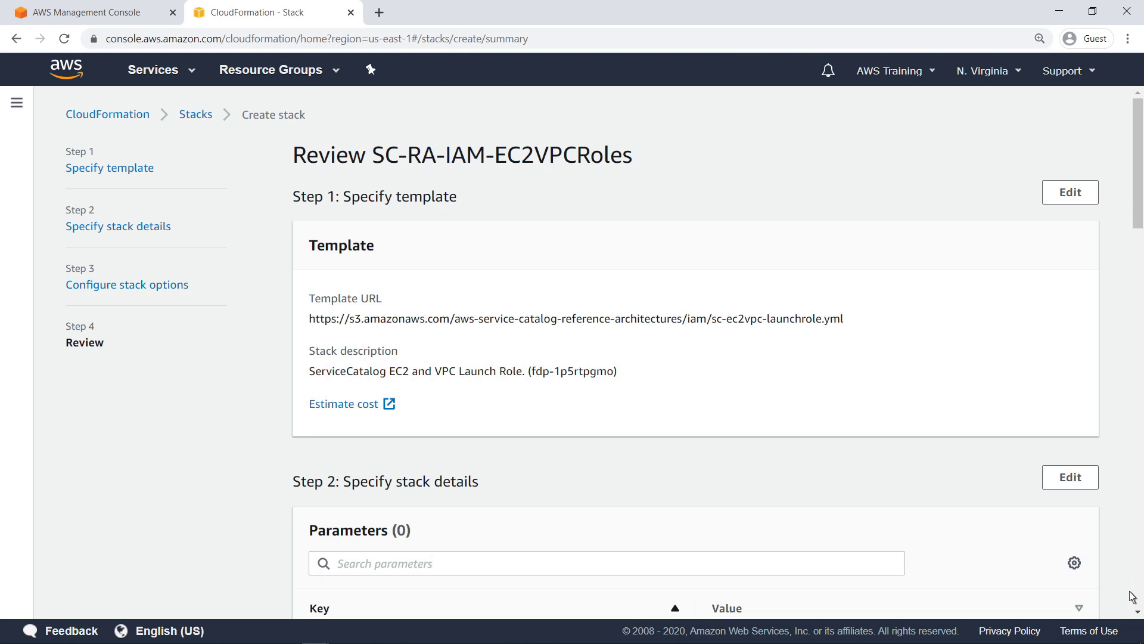
scroll(down, 3)
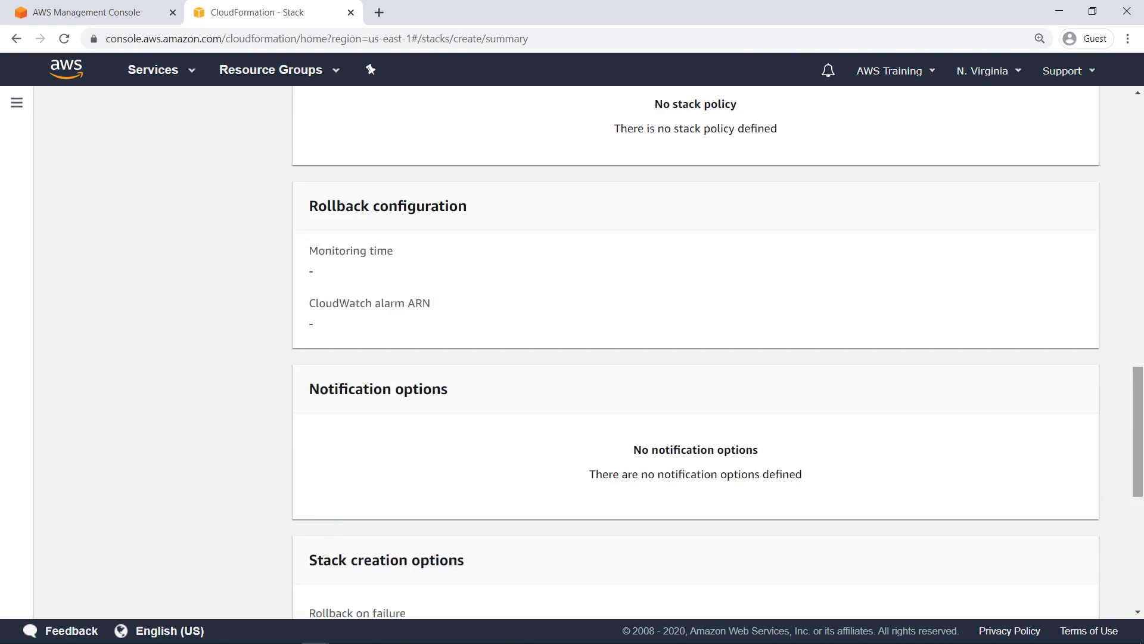
scroll(down, 3)
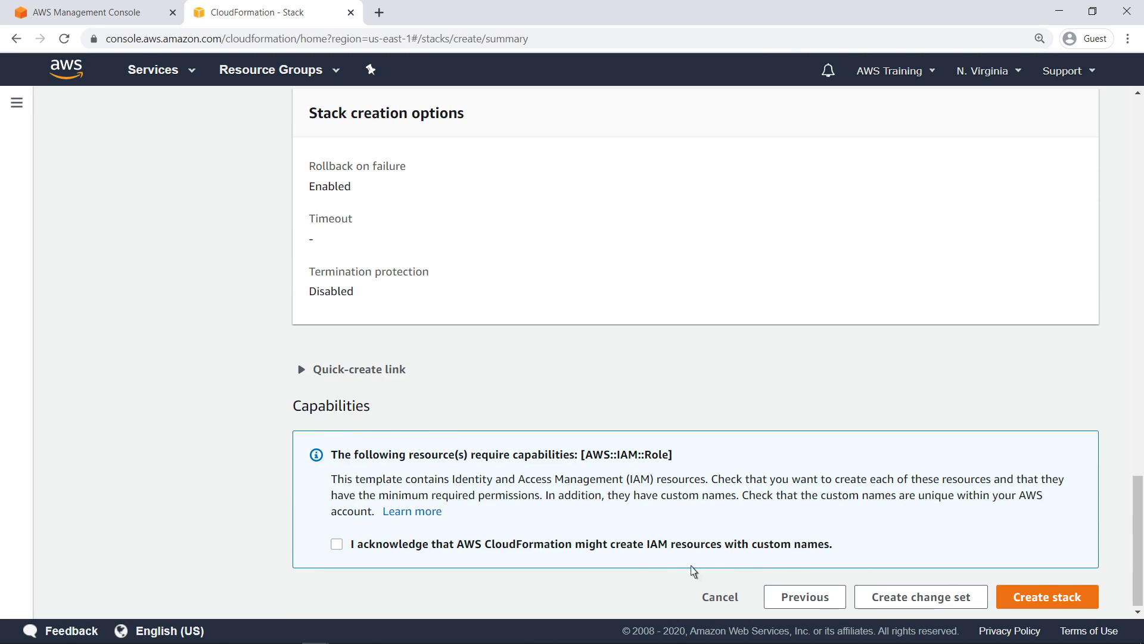
click(336, 544)
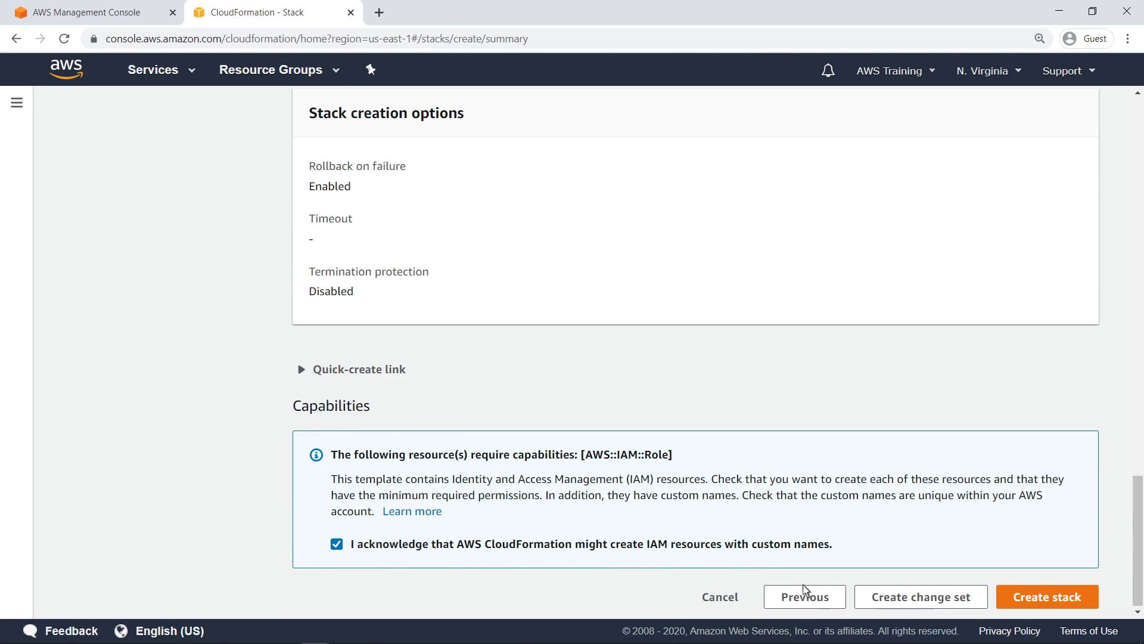
click(1046, 596)
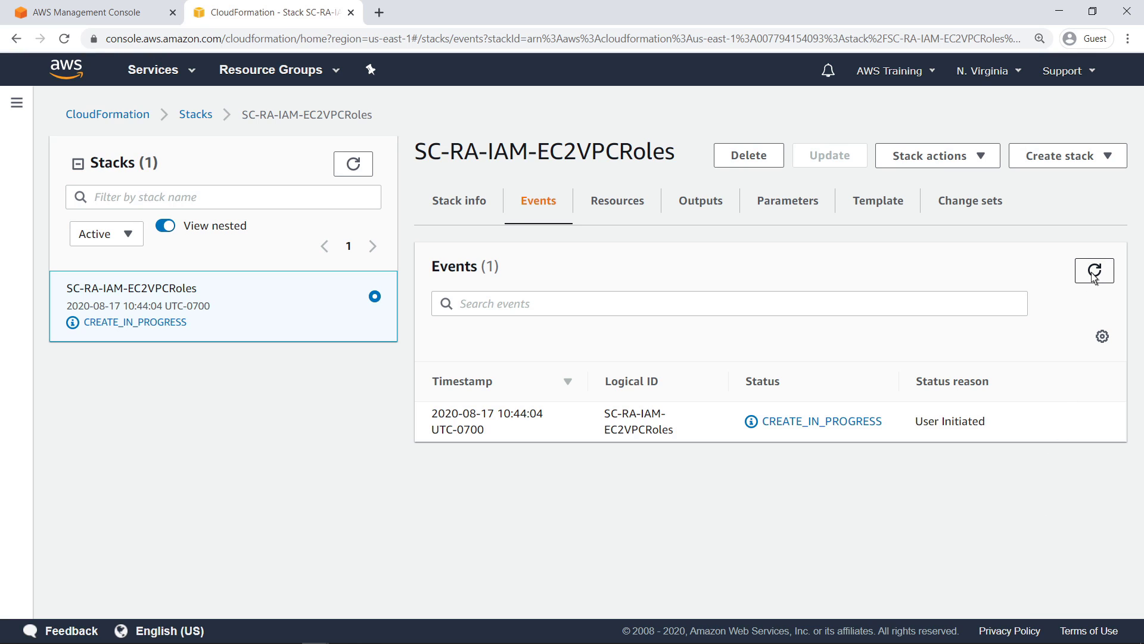
Step: Confirm the stack reached CREATE_COMPLETE and created the SCEC2LaunchRole resource
click(1092, 271)
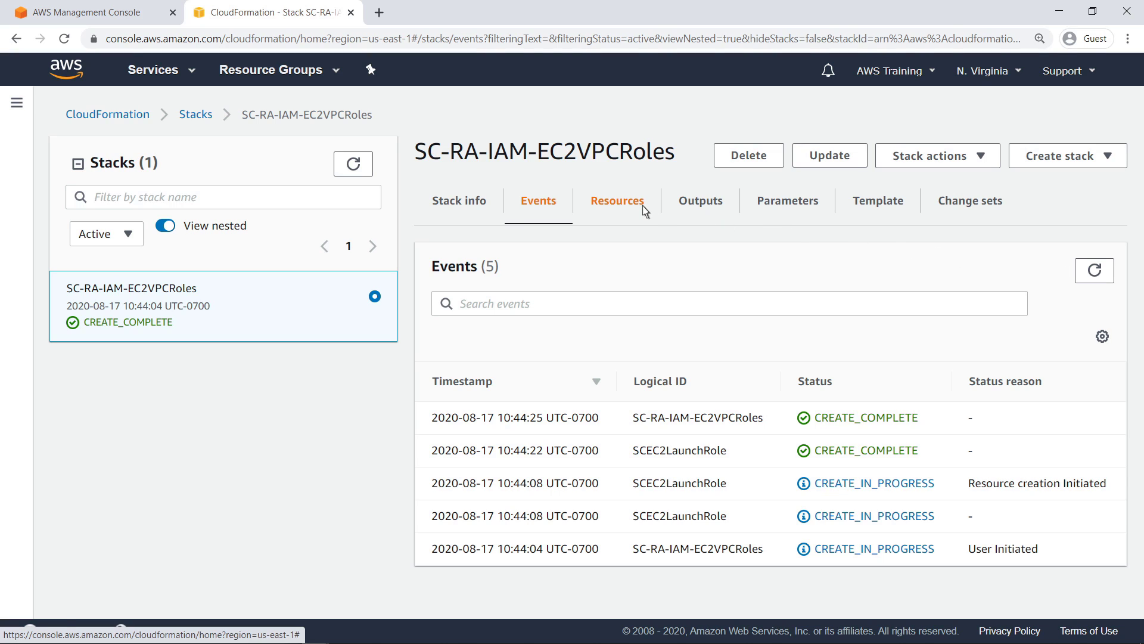
click(616, 200)
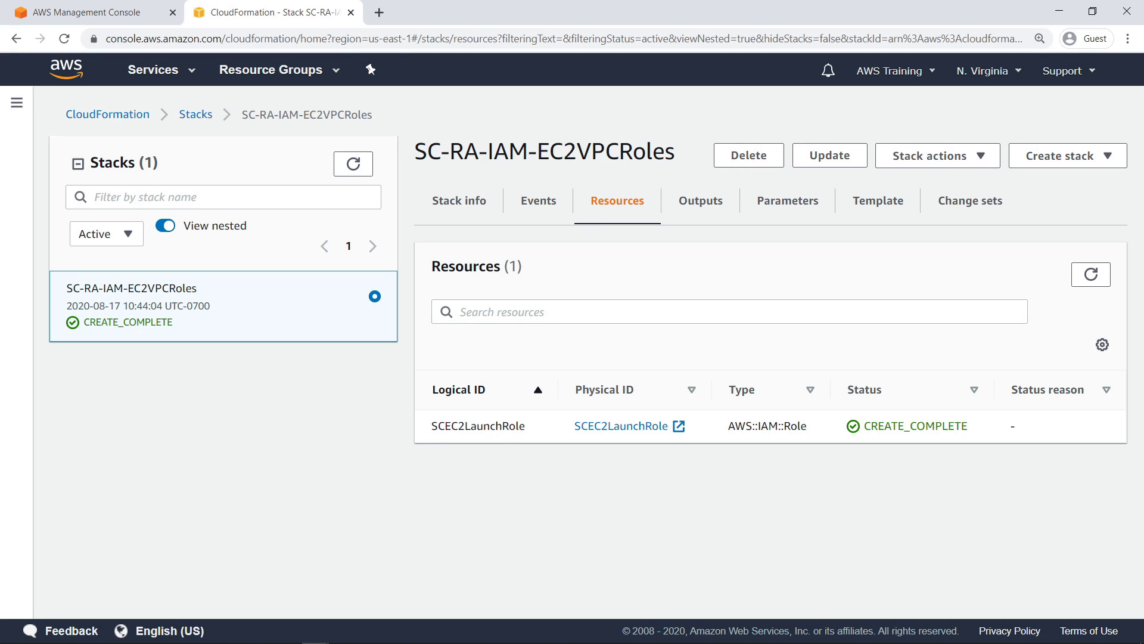
mouse_move(546, 174)
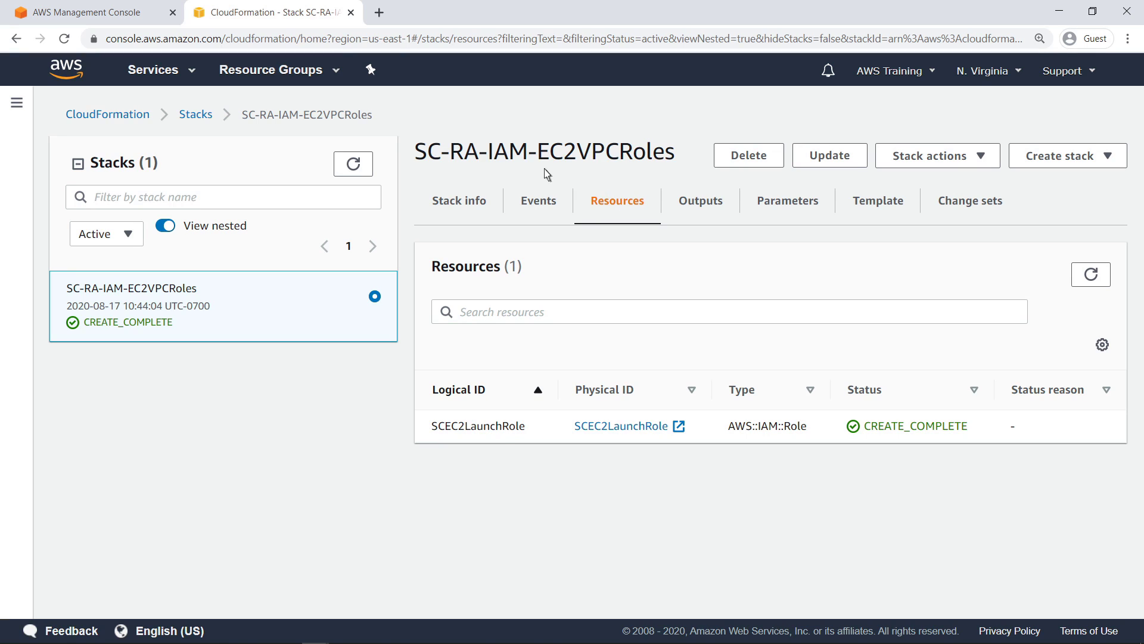
Step: In the member account, show Service Catalog's empty imported portfolios list
click(83, 12)
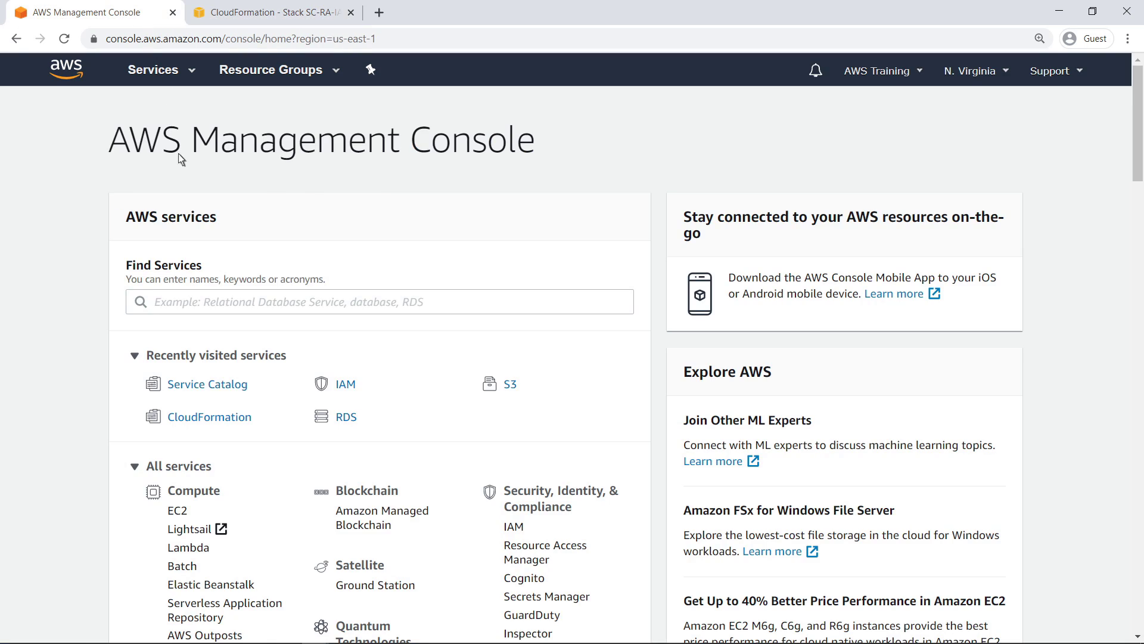
click(206, 384)
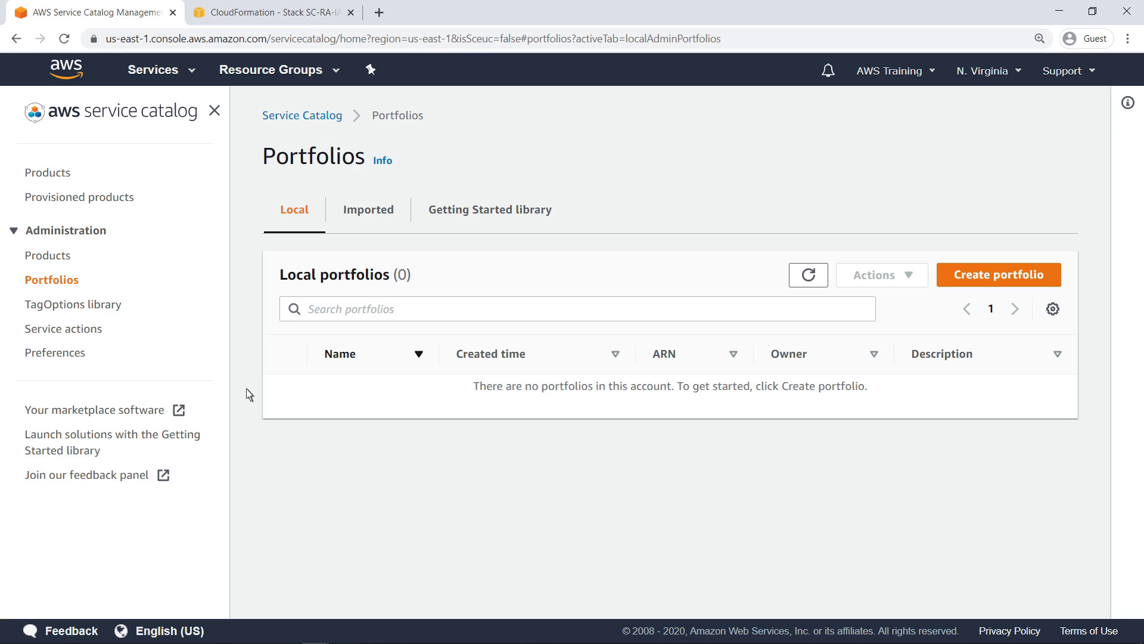
mouse_move(266, 363)
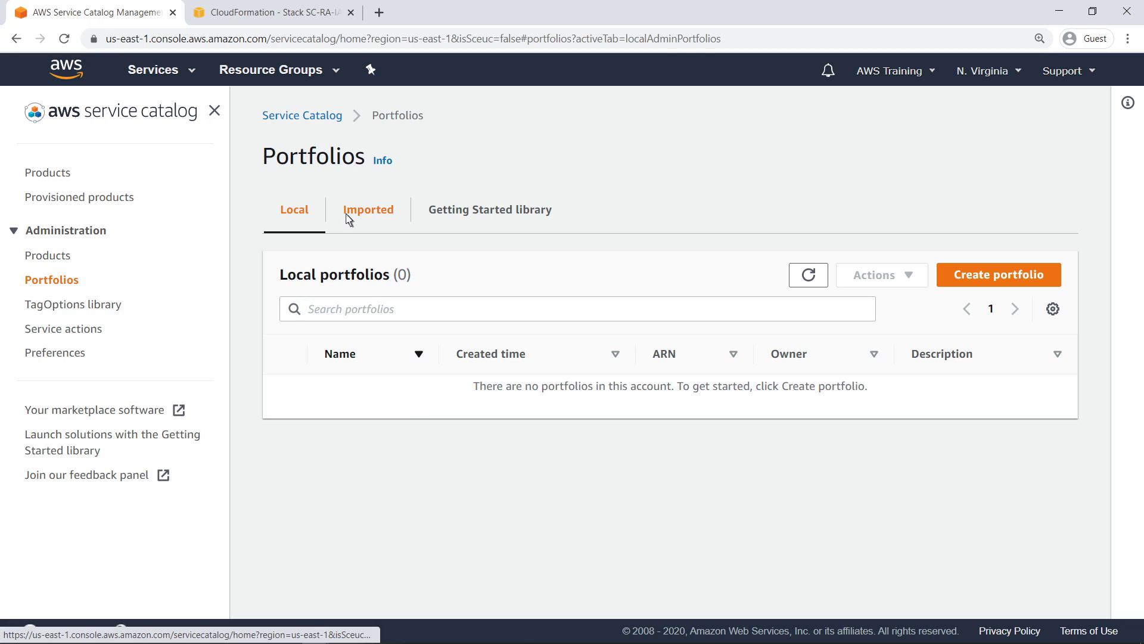
click(368, 210)
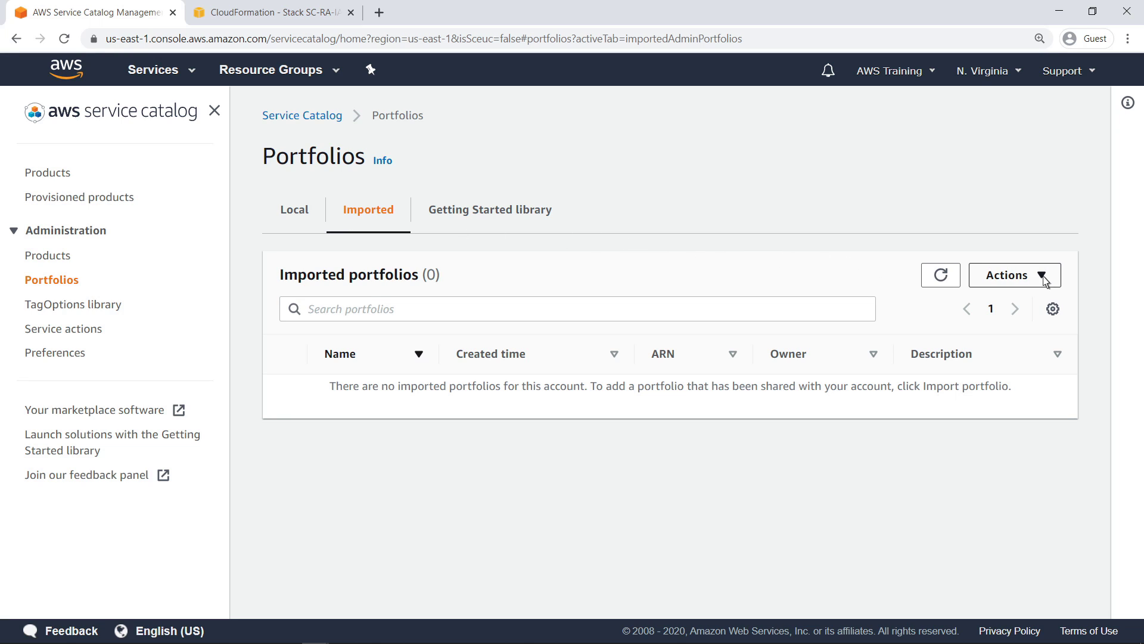
Step: Import the shared portfolio port-soilqm4tspbbc and refresh the imported portfolios list
click(1013, 275)
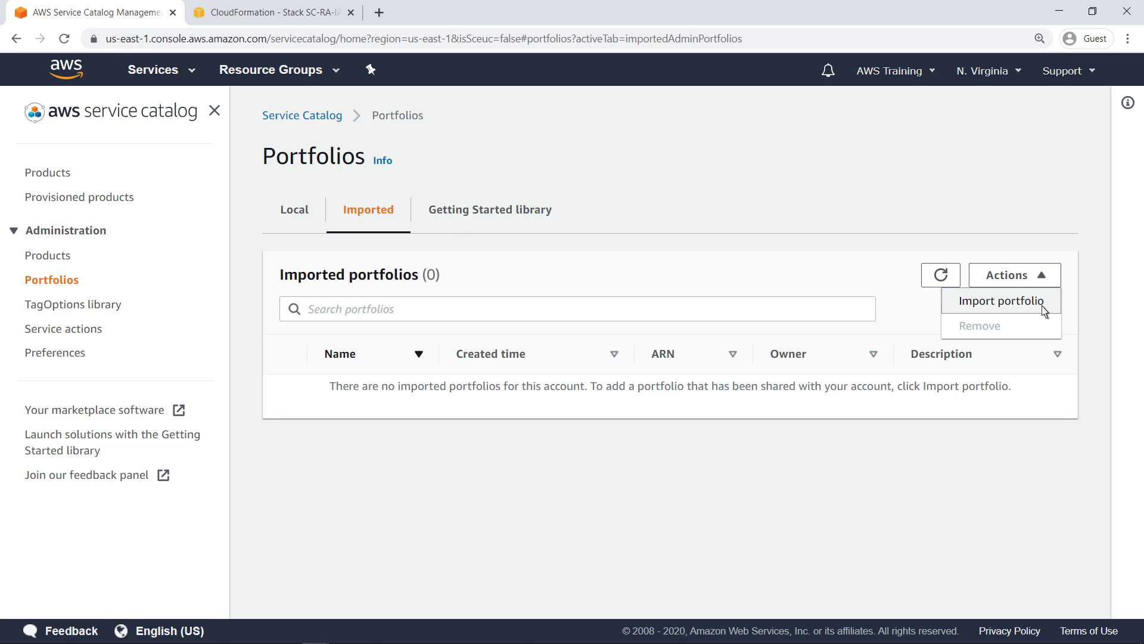
click(1001, 300)
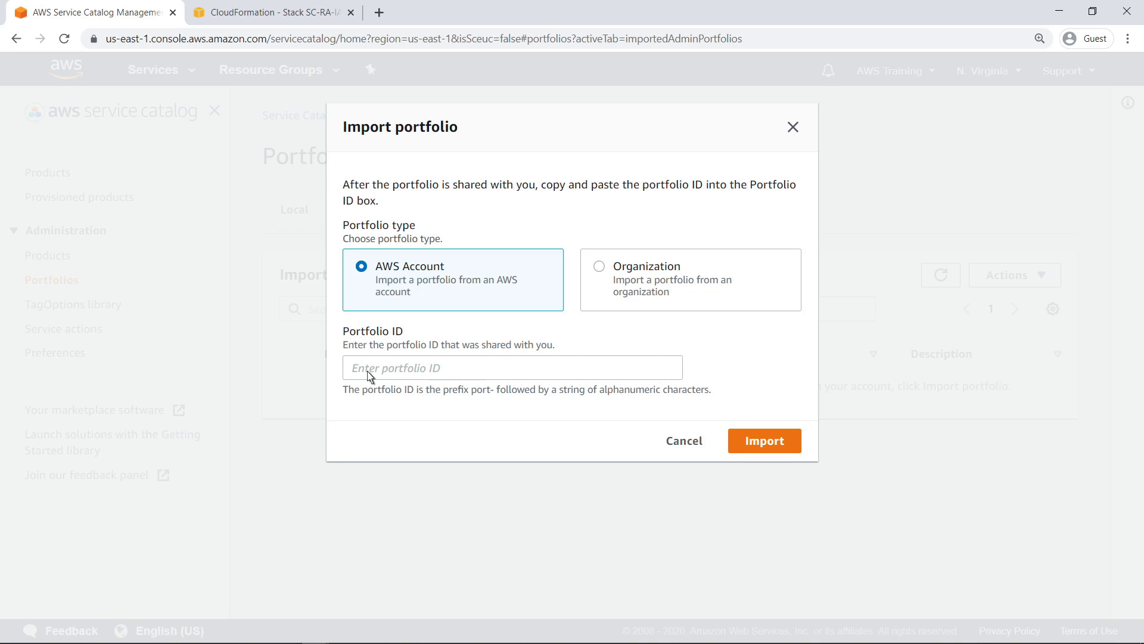
text(port-soilqm4tspbbc)
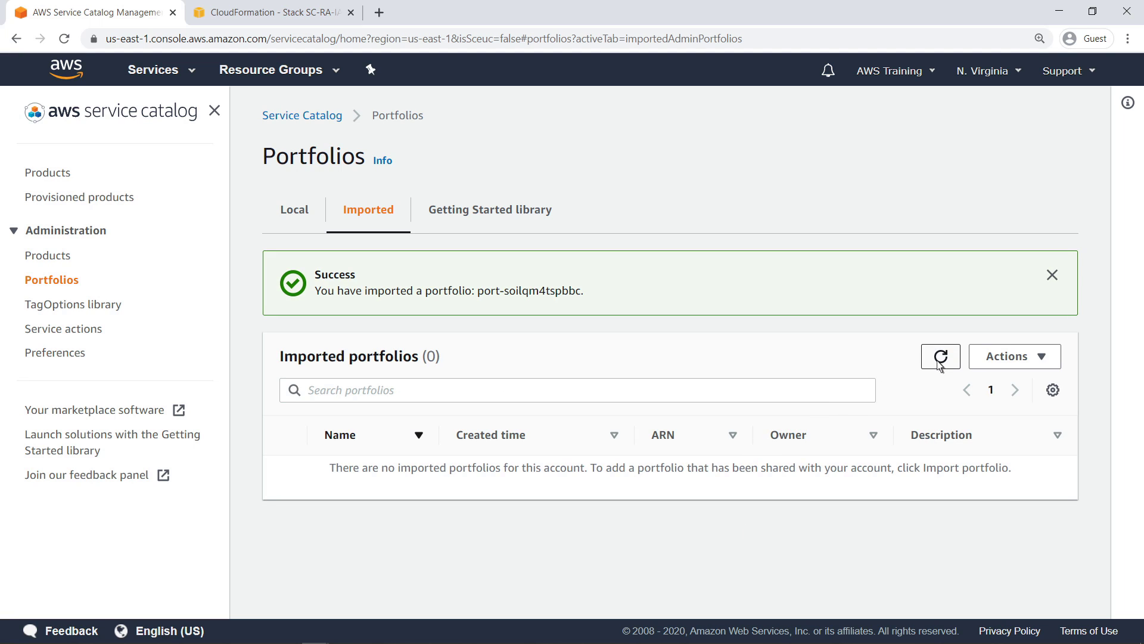
click(940, 356)
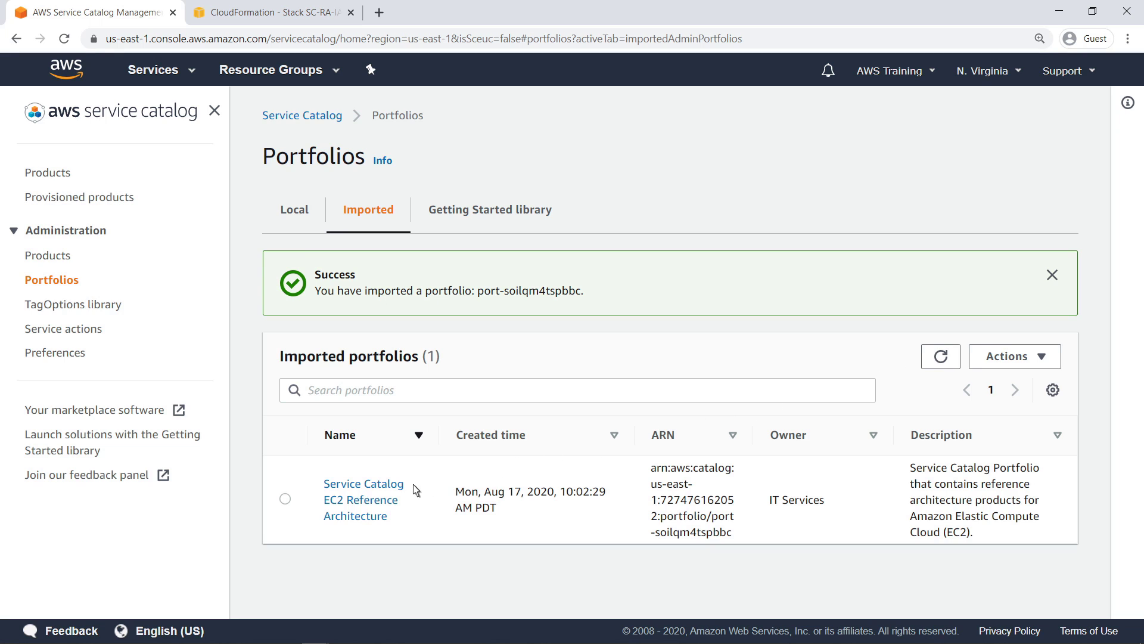
Step: Open the imported EC2 Reference Architecture portfolio and view its four IT Services products
click(363, 499)
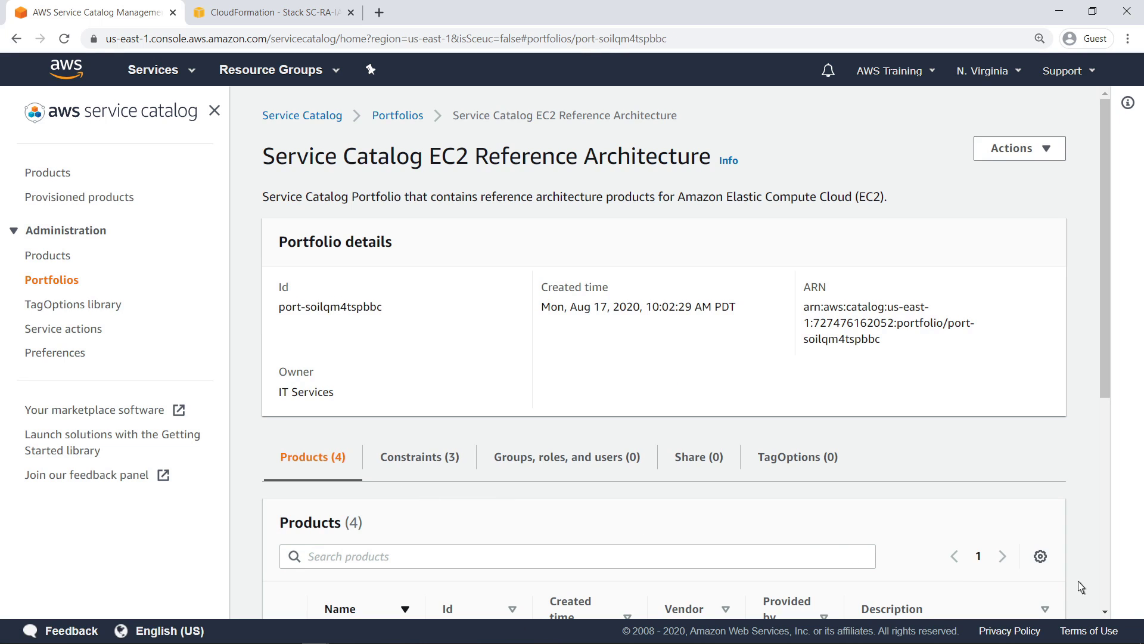
scroll(down, 3)
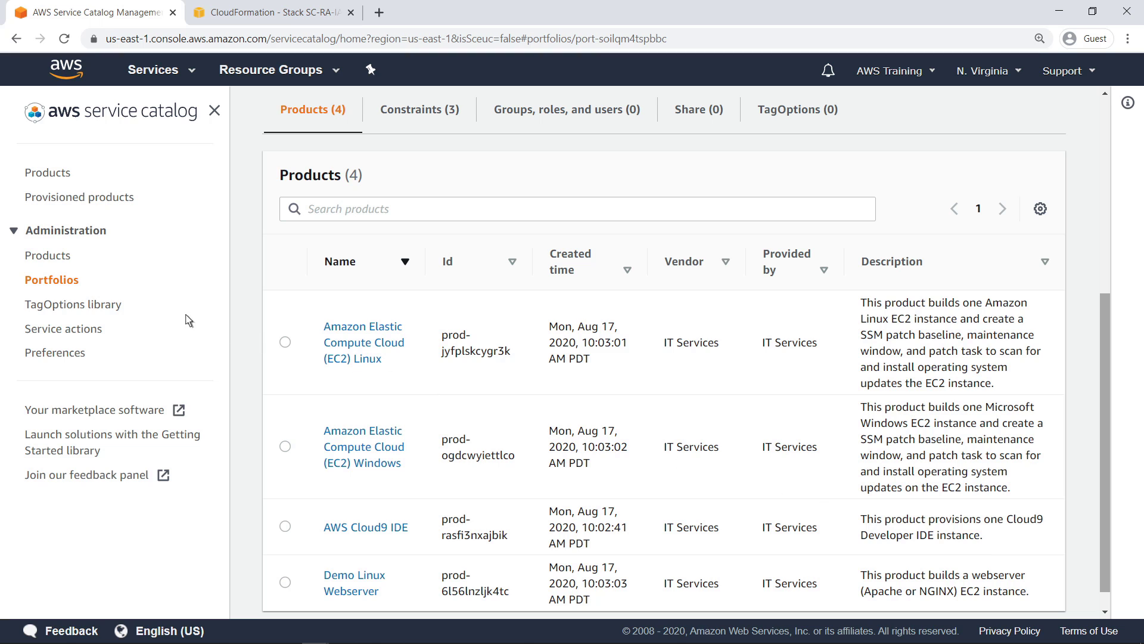
click(51, 279)
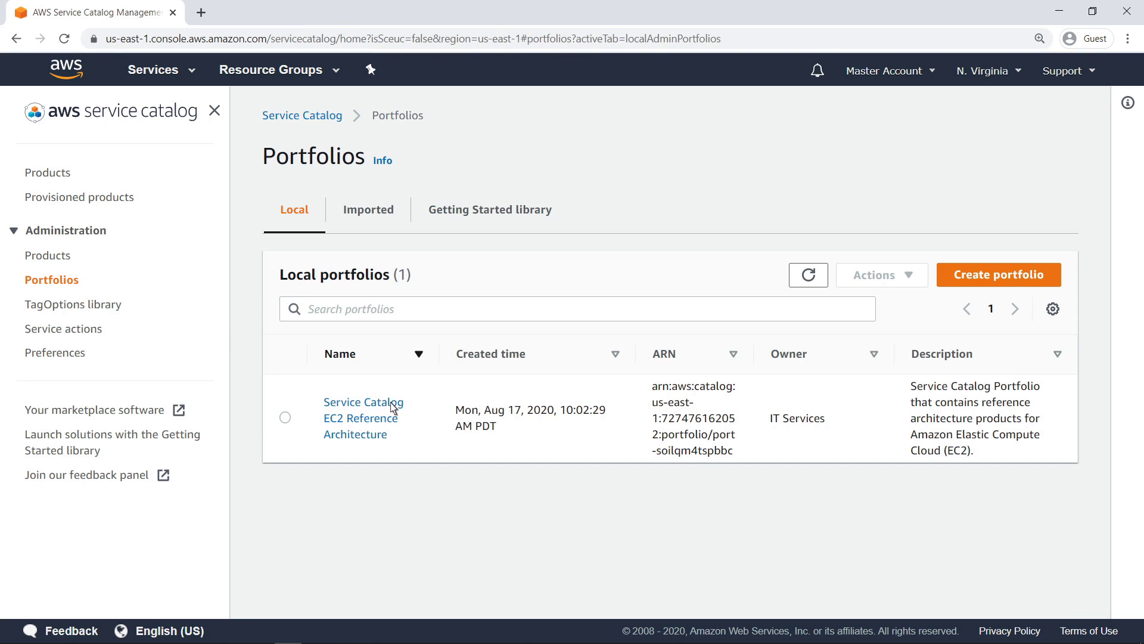
click(362, 401)
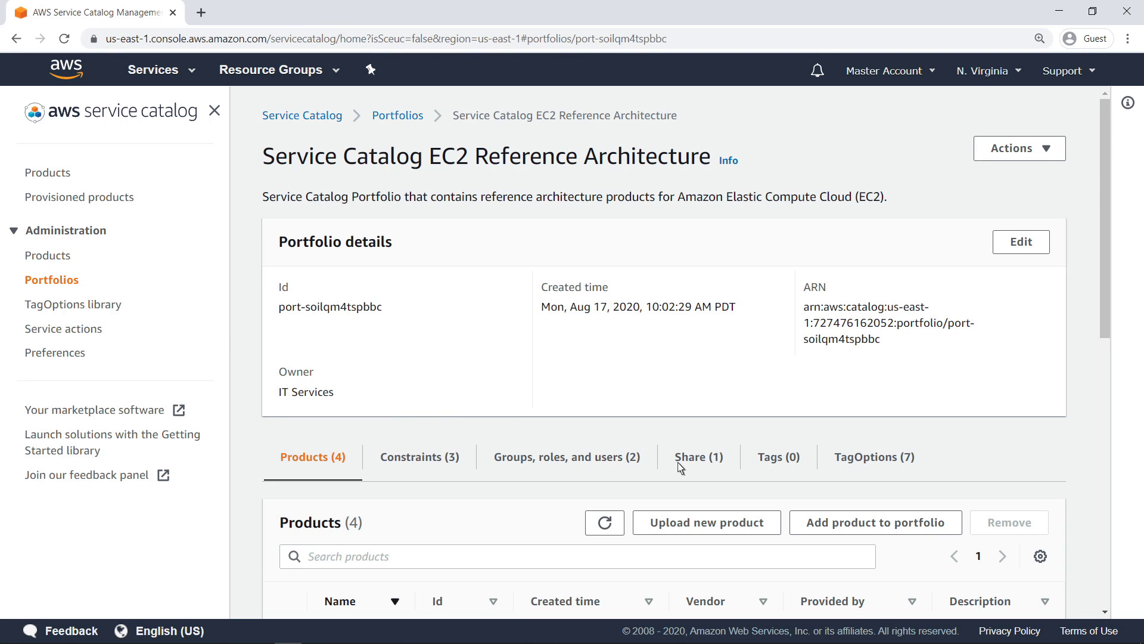
click(697, 457)
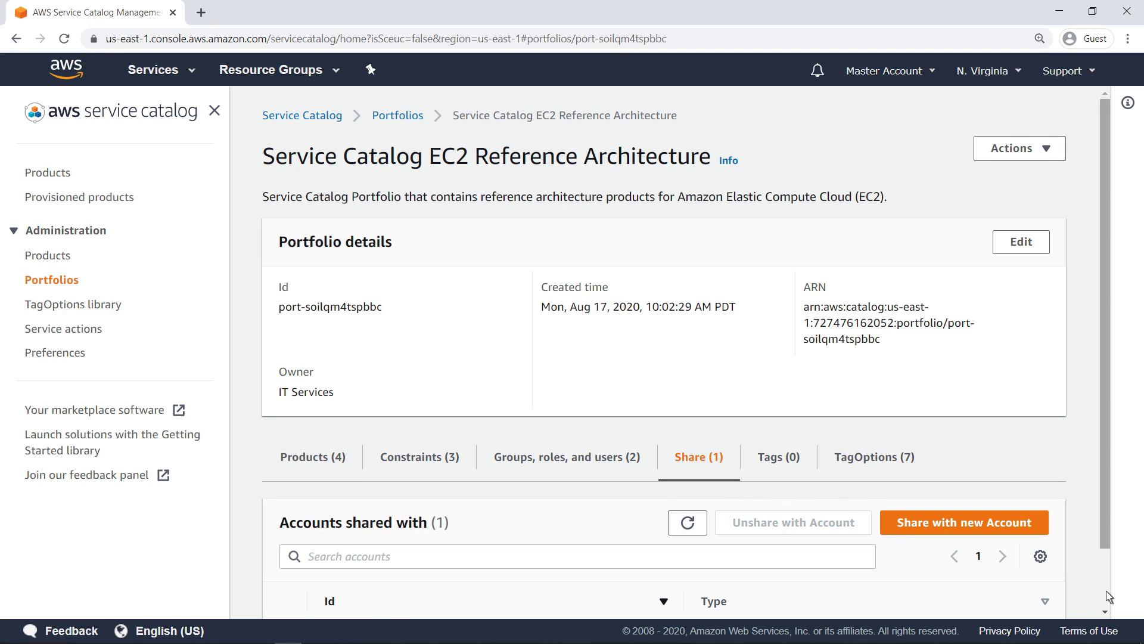
scroll(down, 3)
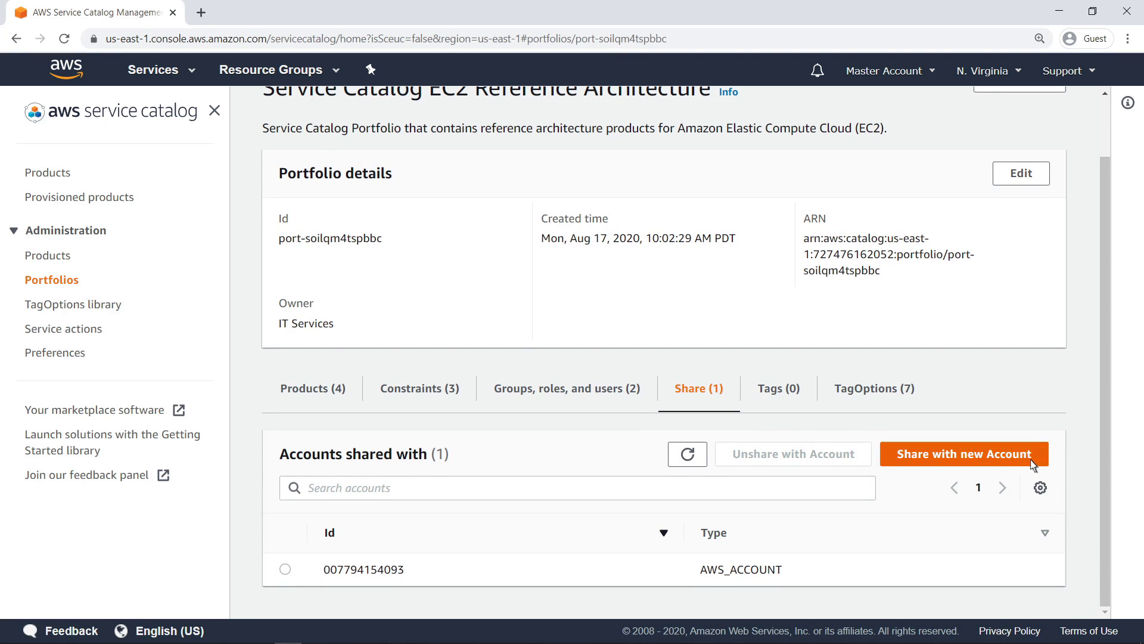
Step: Share the portfolio with organization o-205dif5r1c after enabling organizational sharing
click(963, 453)
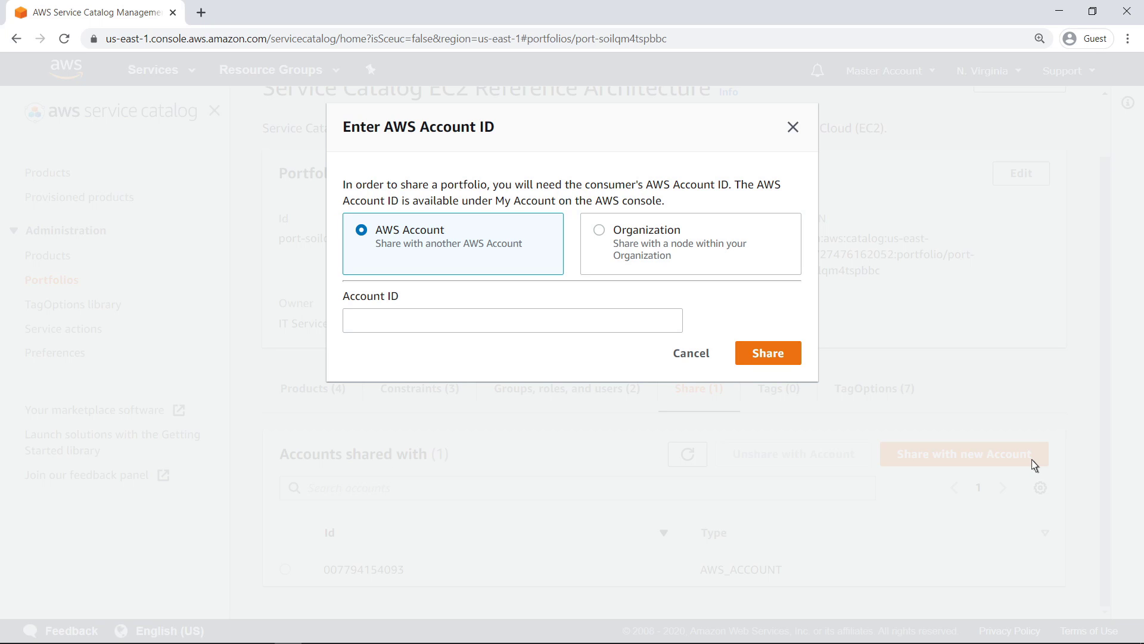
mouse_move(629, 253)
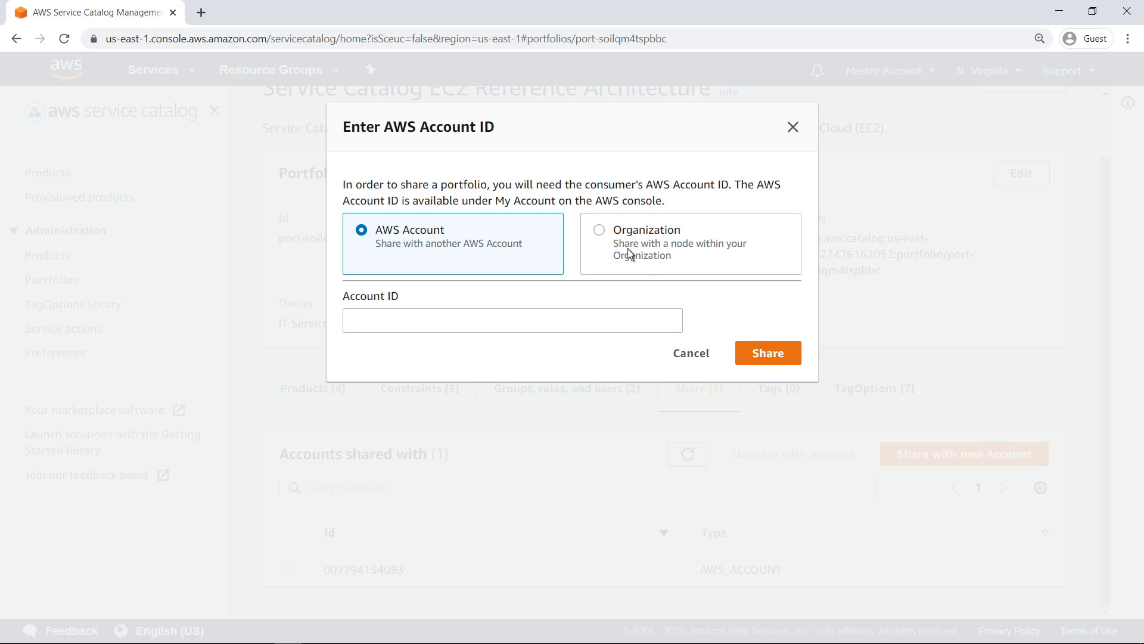
click(598, 229)
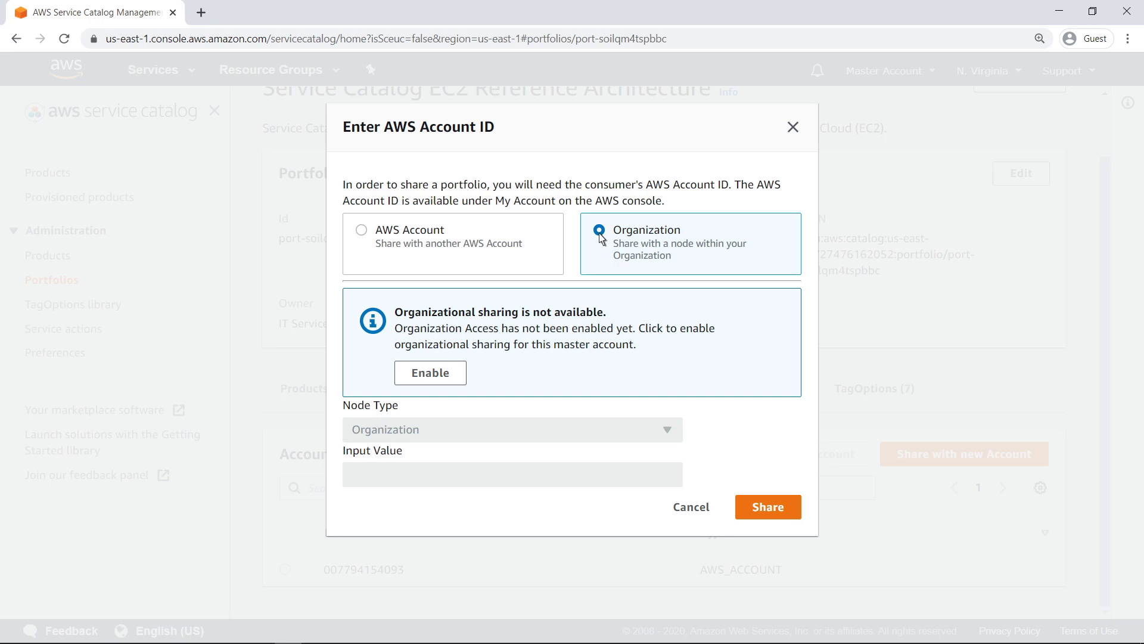
click(597, 229)
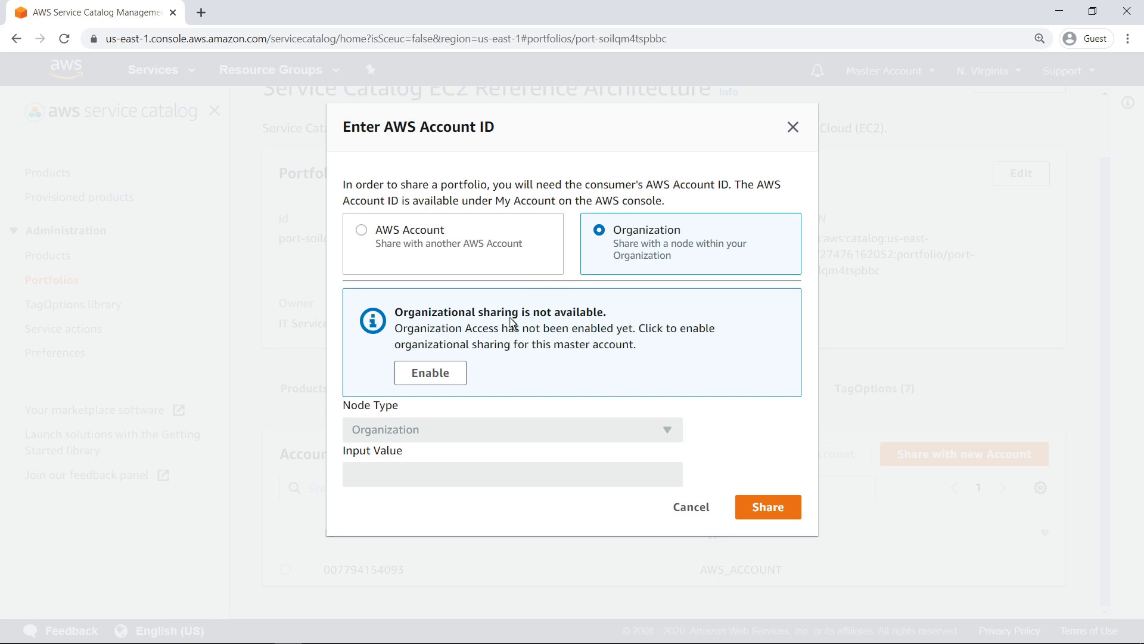
click(430, 372)
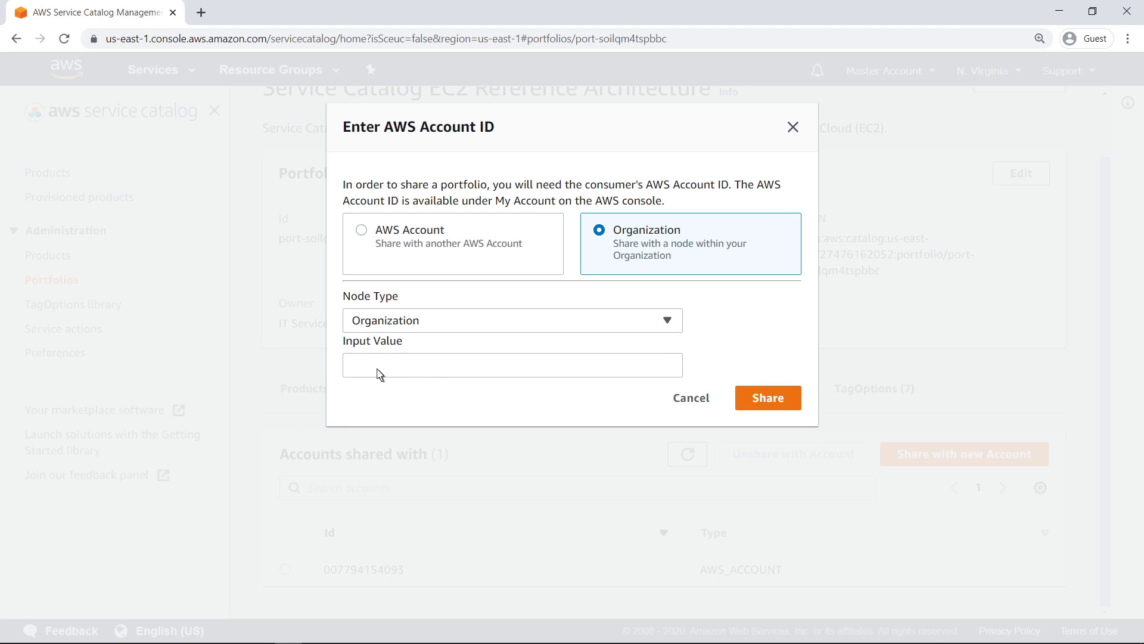
text(o-205dif5r1c)
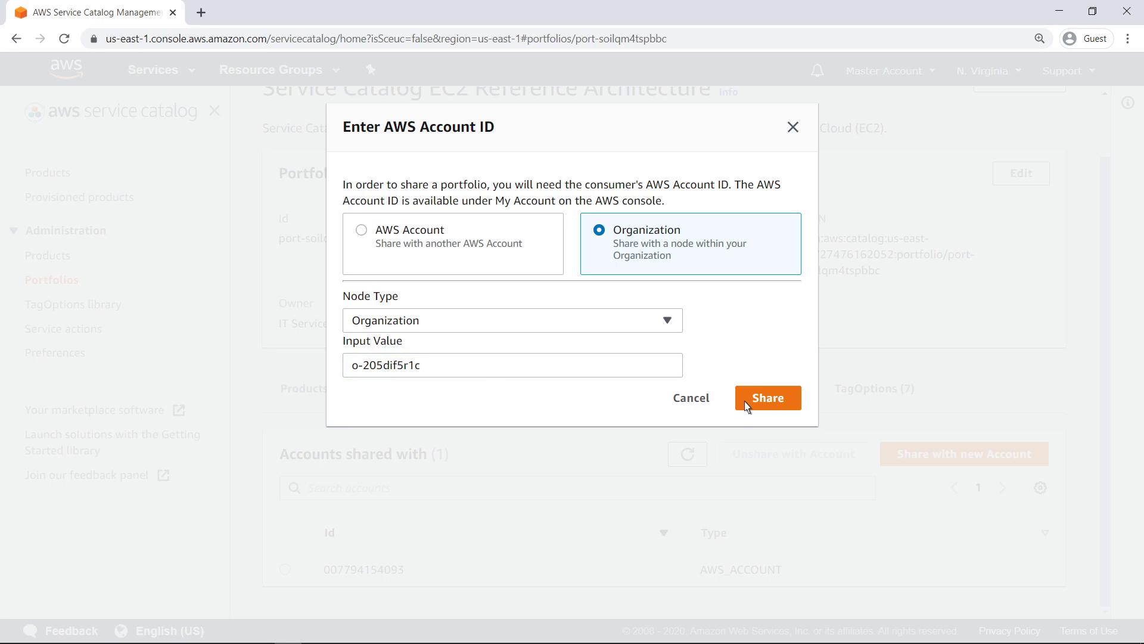
click(766, 398)
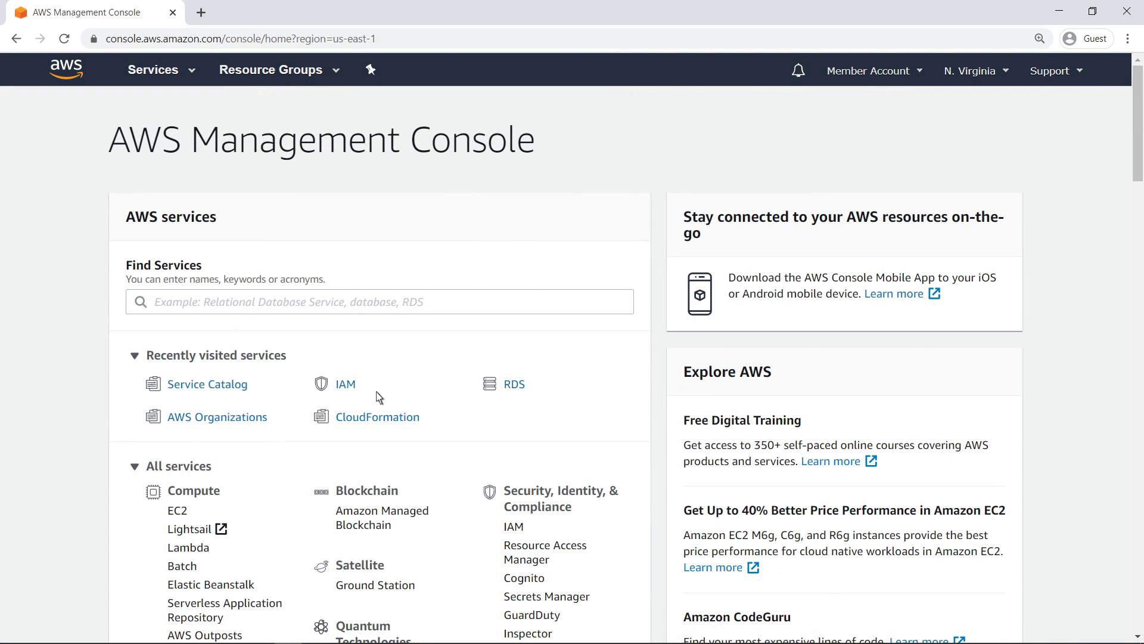
Step: View the member account's imported EC2 Reference Architecture portfolio and its four products
click(206, 383)
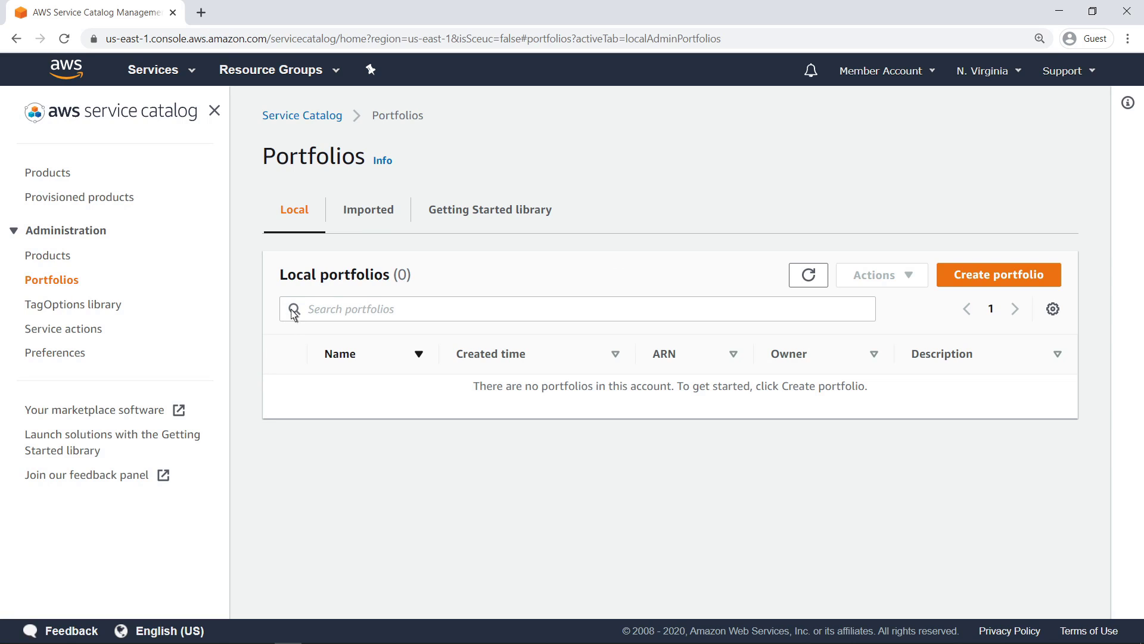
click(369, 210)
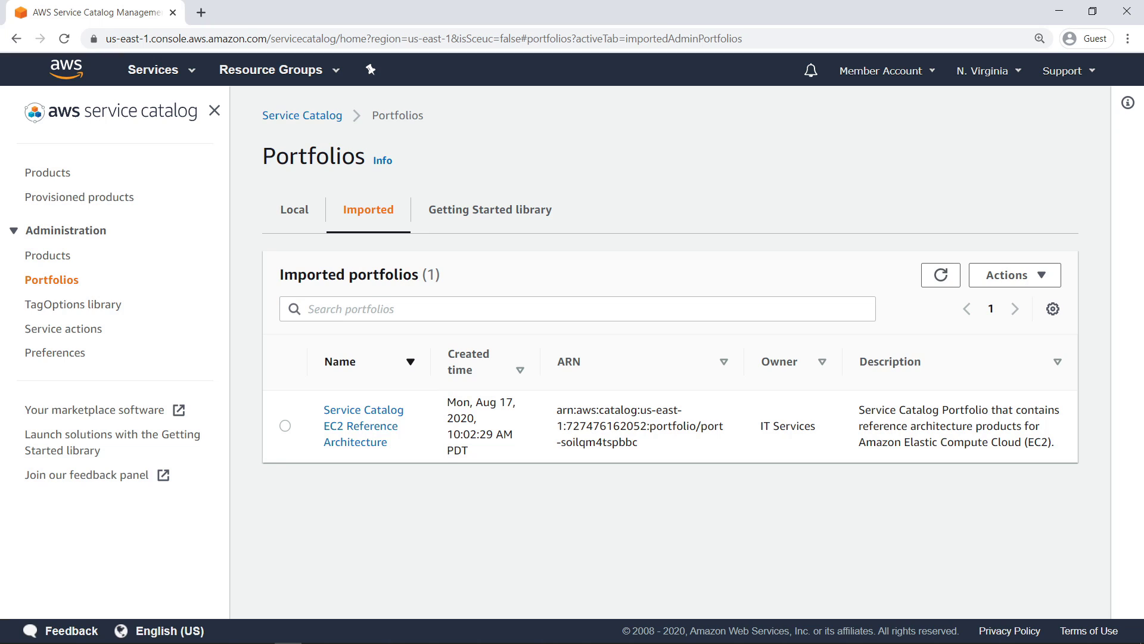
mouse_move(363, 426)
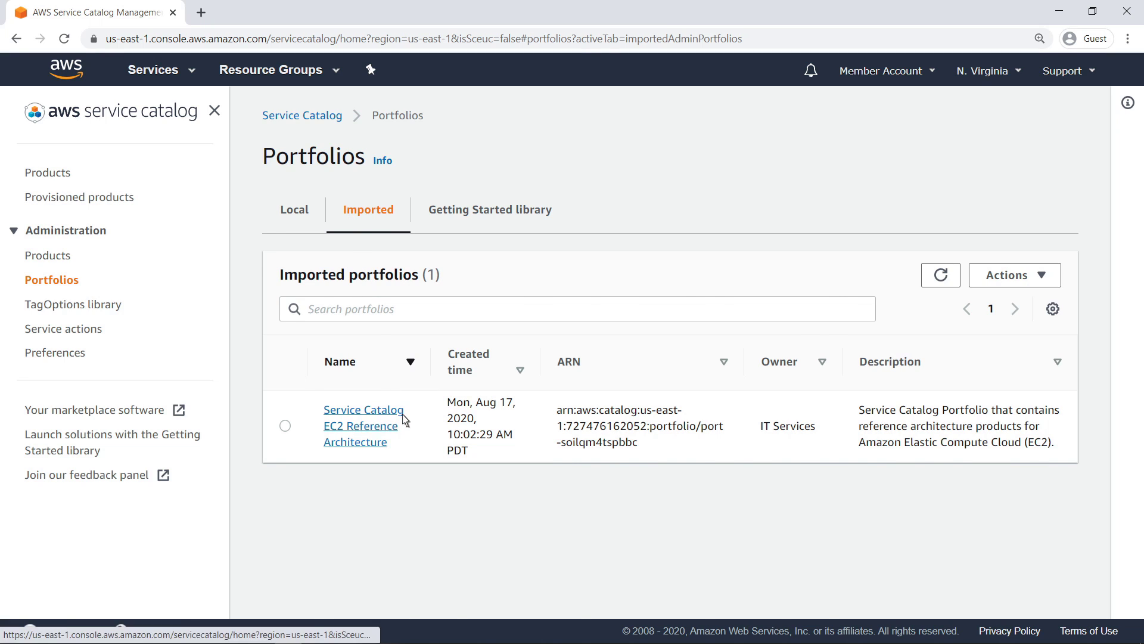
click(362, 426)
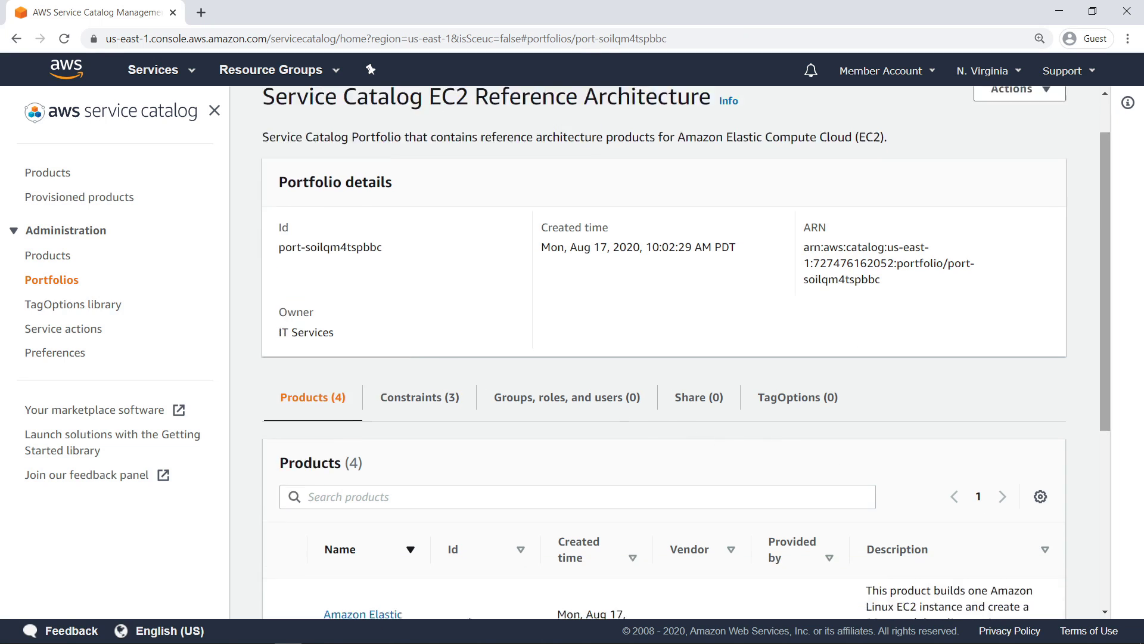
scroll(down, 3)
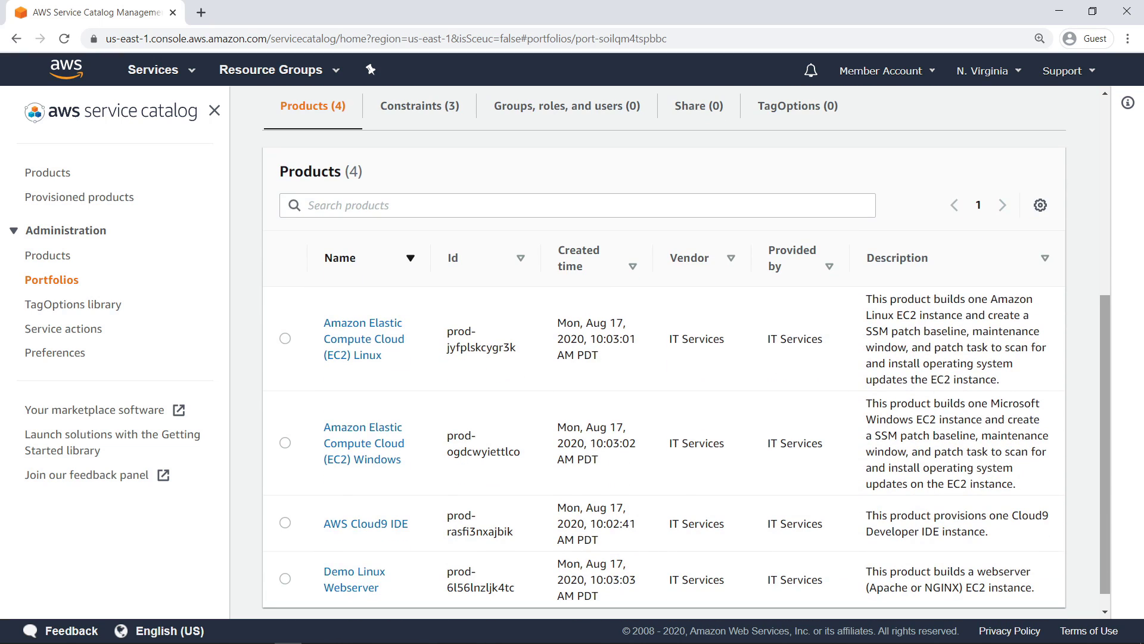